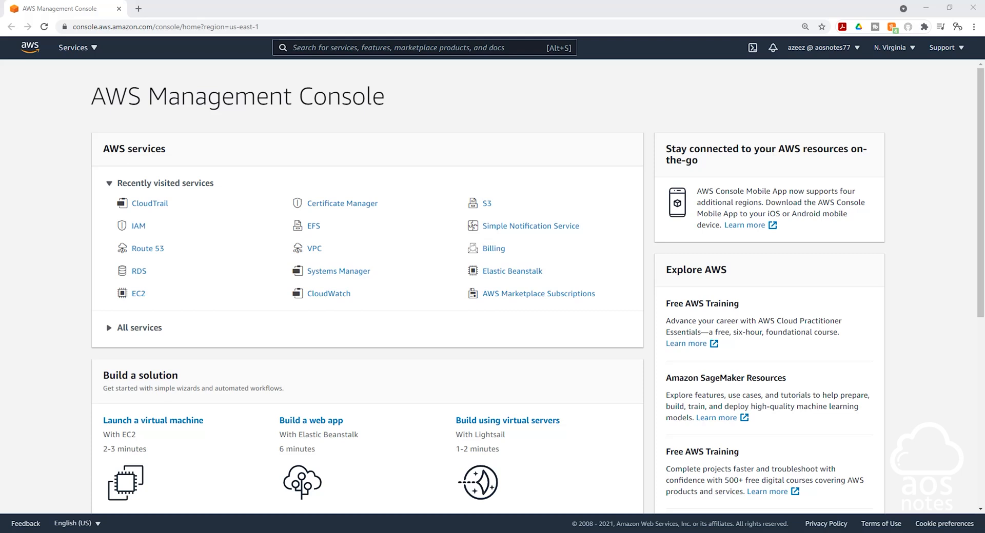
pyautogui.moveTo(231, 239)
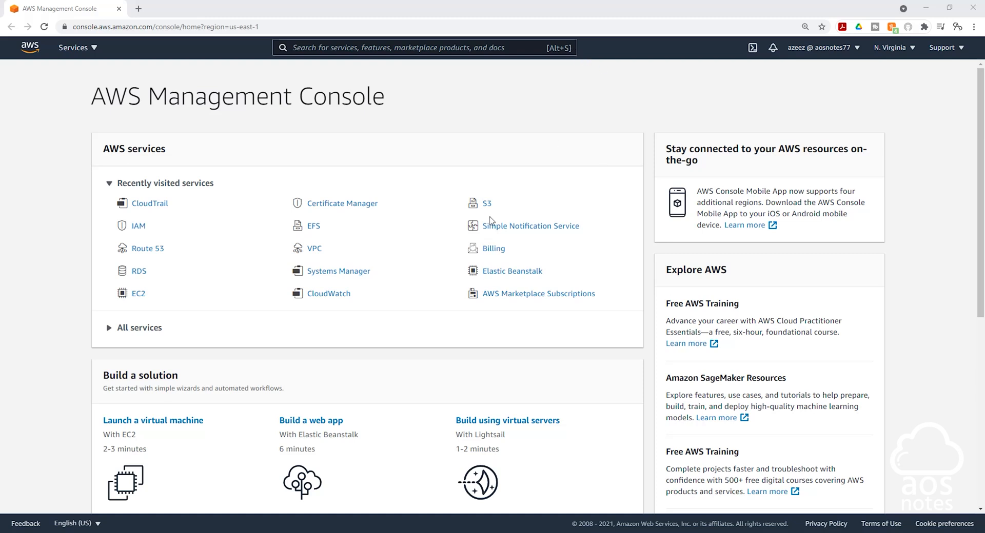
pyautogui.moveTo(246, 178)
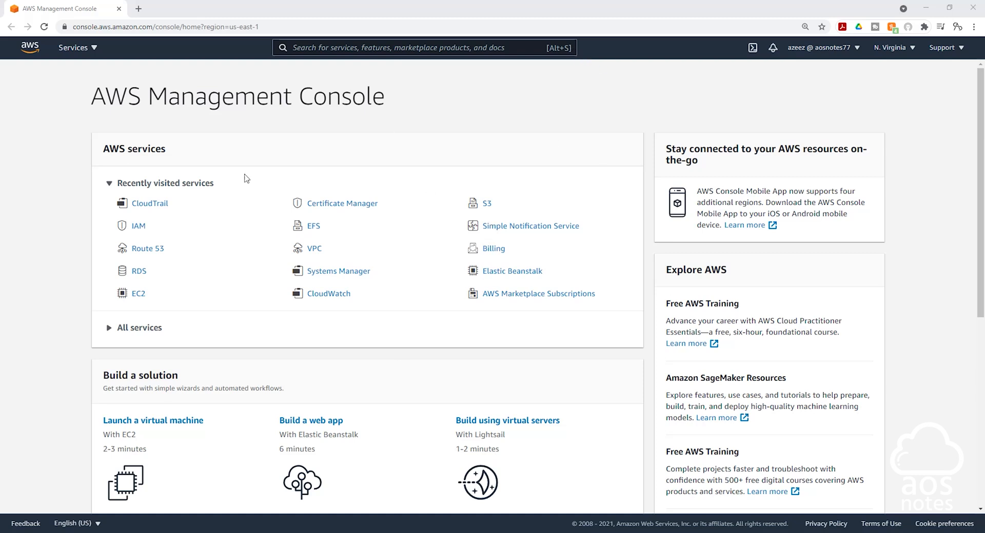
pyautogui.moveTo(404, 261)
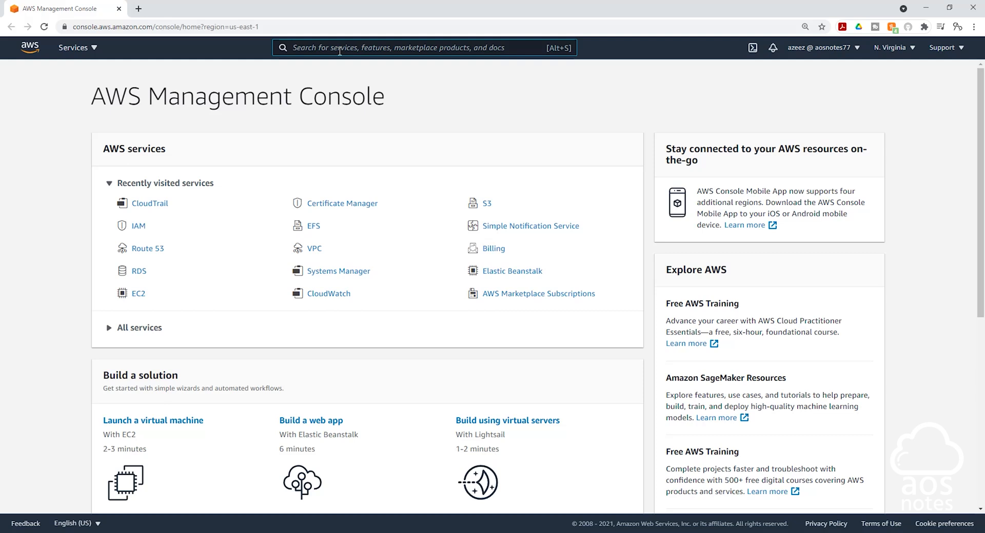
# - Reach CloudTrail via the 'cloud' search, clear the Access Analyzer banner and expand the navigation panel
pyautogui.write('cloudtr')
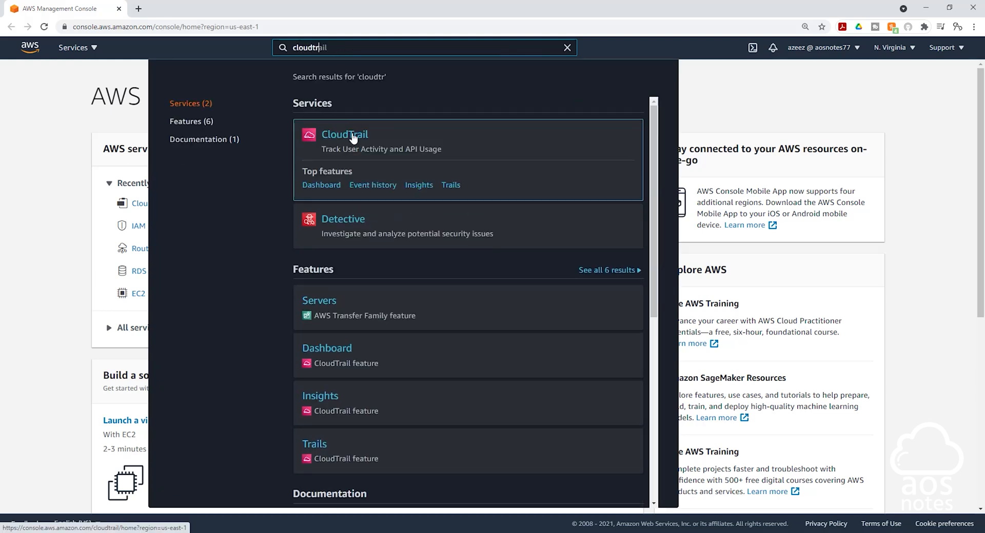
pyautogui.click(344, 135)
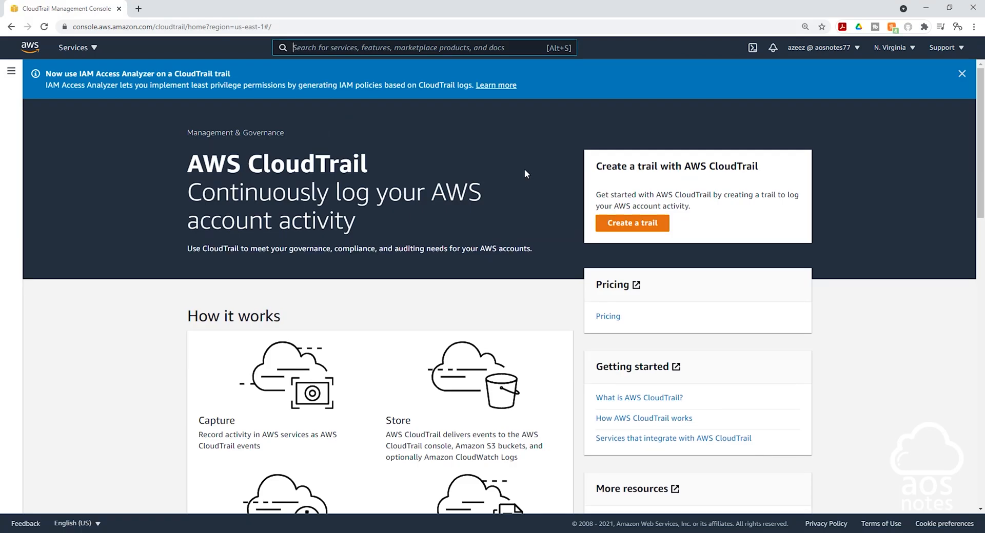
pyautogui.click(961, 74)
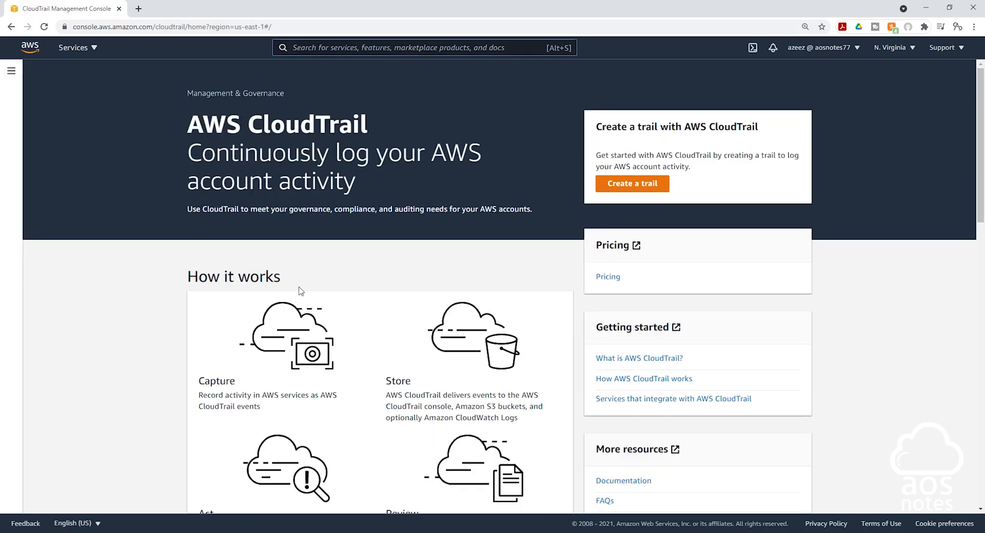
pyautogui.click(10, 71)
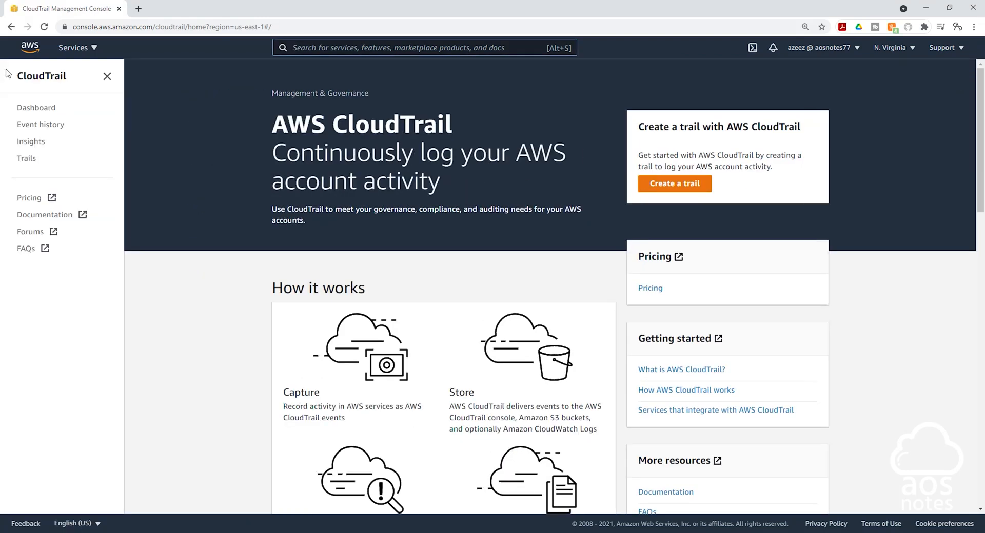
pyautogui.moveTo(37, 108)
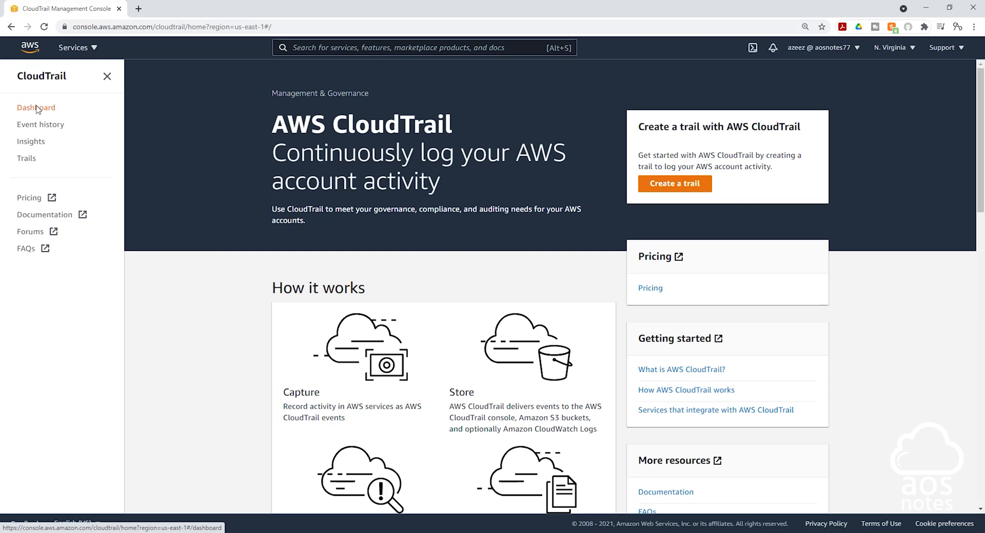
# - Show the CloudTrail Dashboard with no trails and recent event history
pyautogui.click(36, 108)
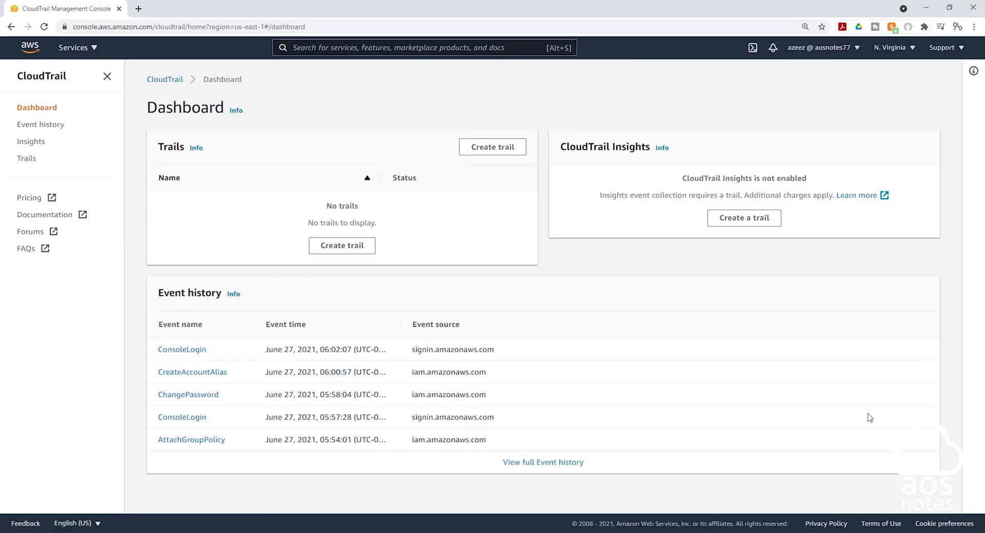
pyautogui.moveTo(441, 242)
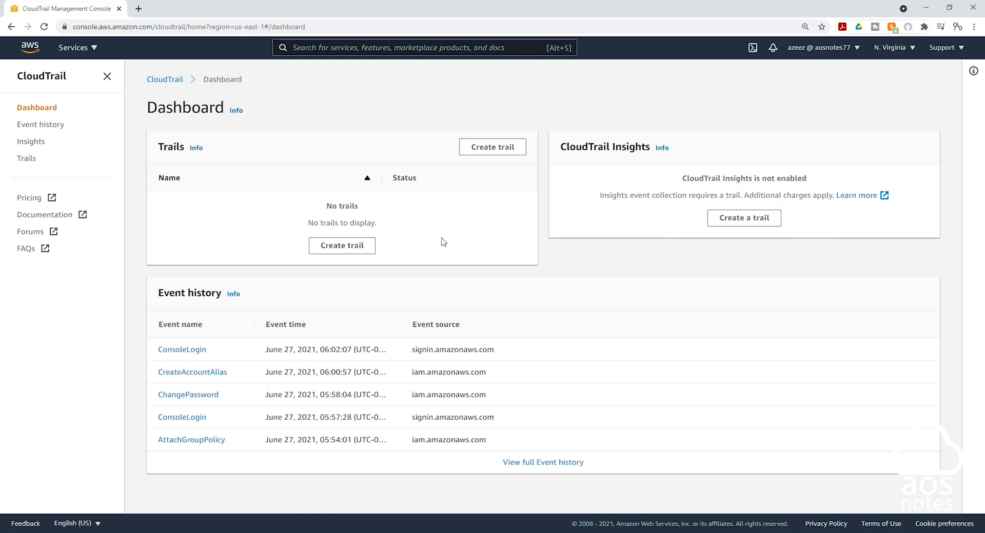
pyautogui.moveTo(527, 347)
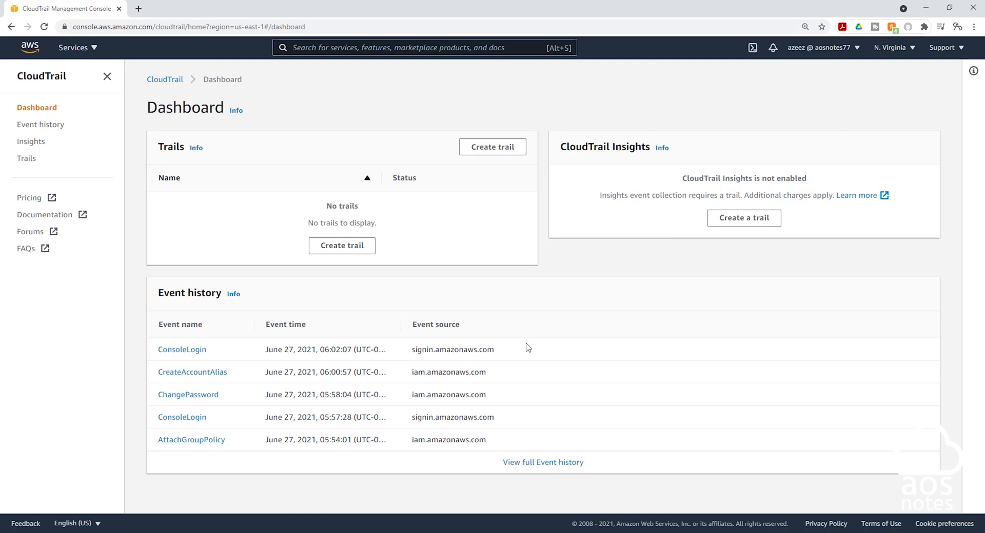
pyautogui.moveTo(345, 146)
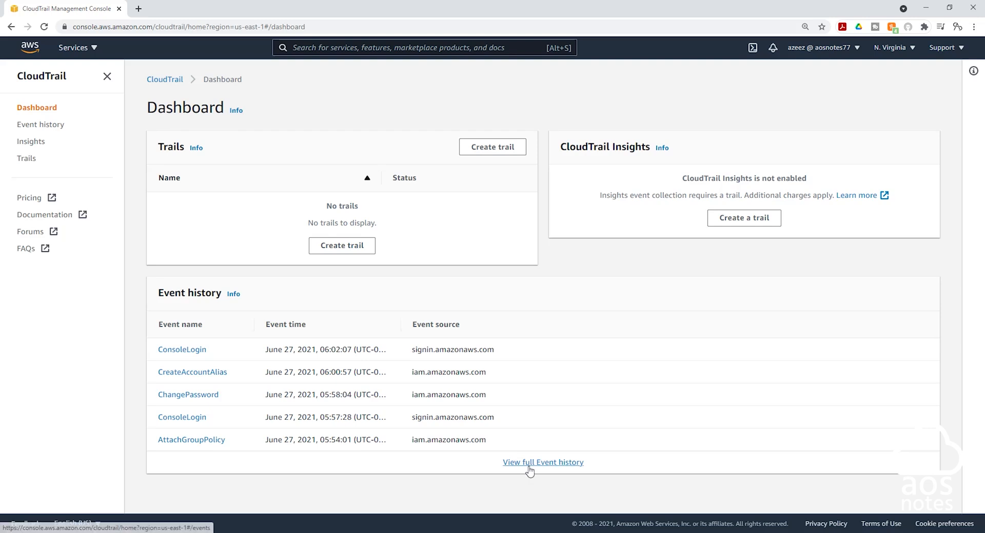
# - View the full Event history listing 14 management events from root and azeez
pyautogui.click(543, 462)
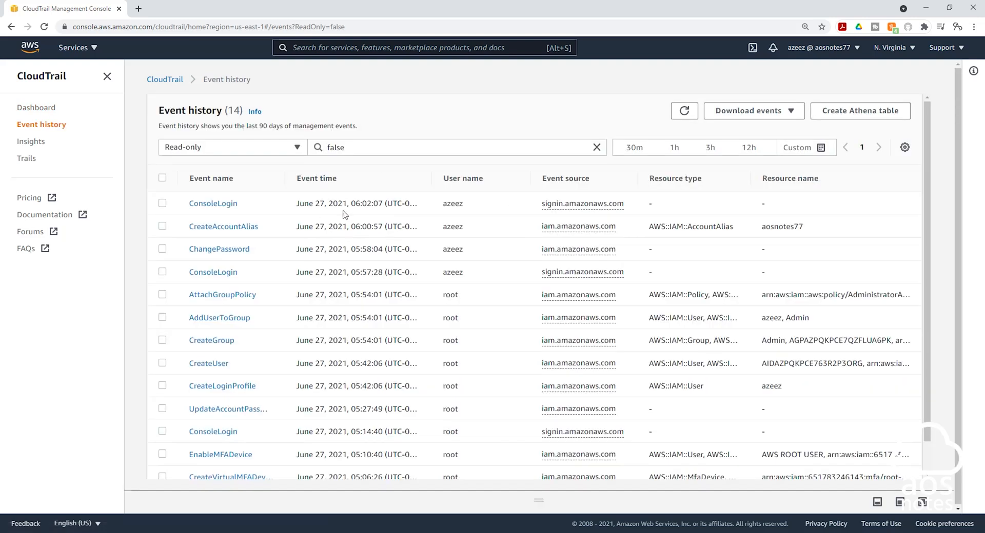
pyautogui.scroll(-3)
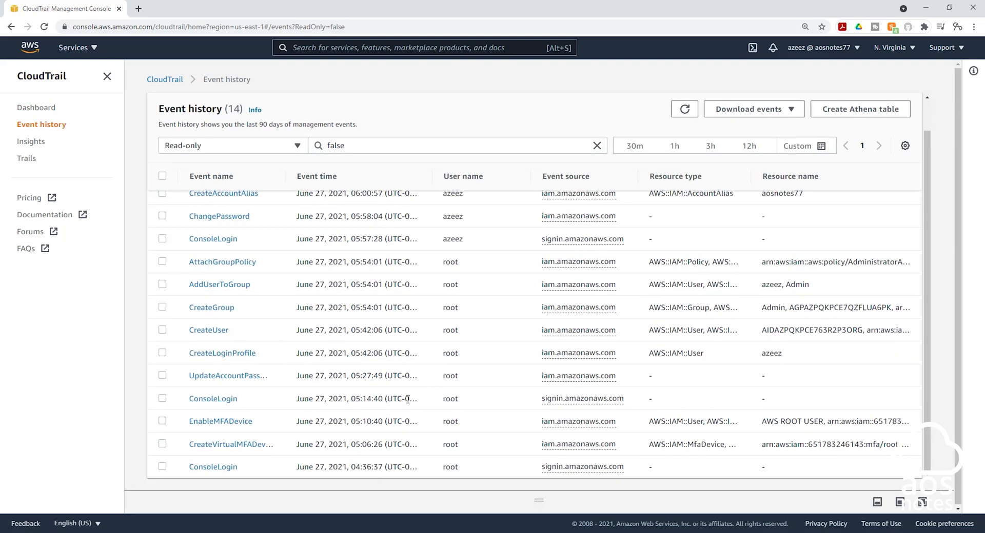
pyautogui.scroll(3)
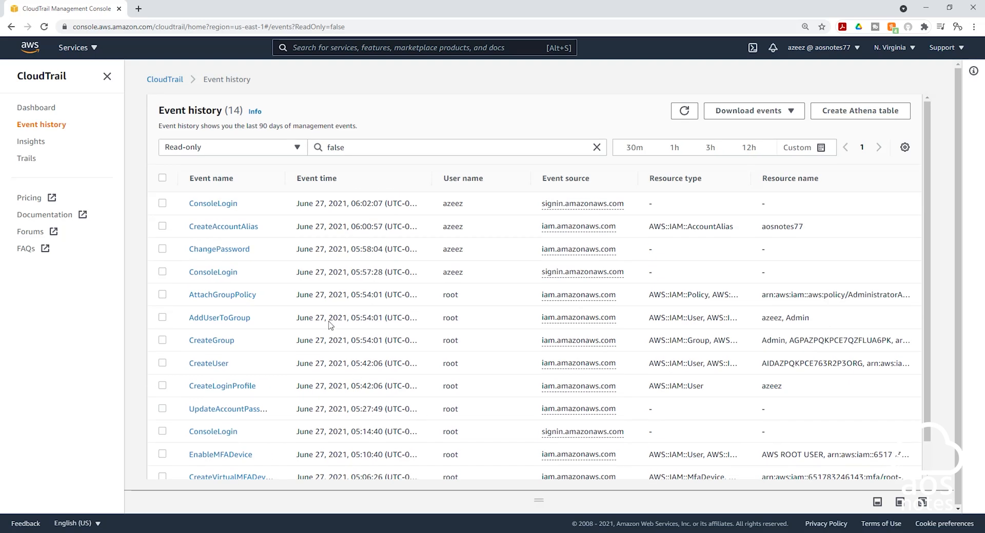
pyautogui.moveTo(441, 437)
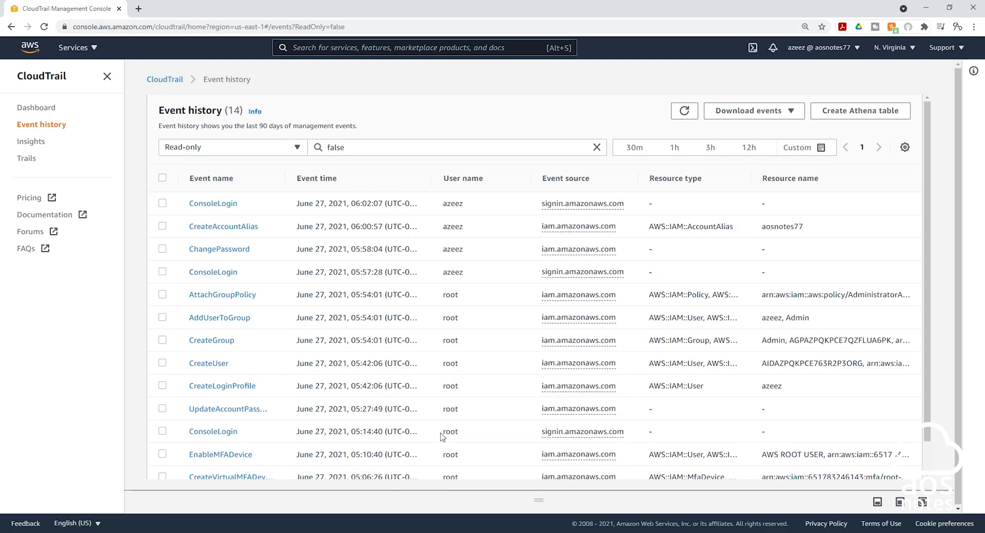
pyautogui.scroll(-3)
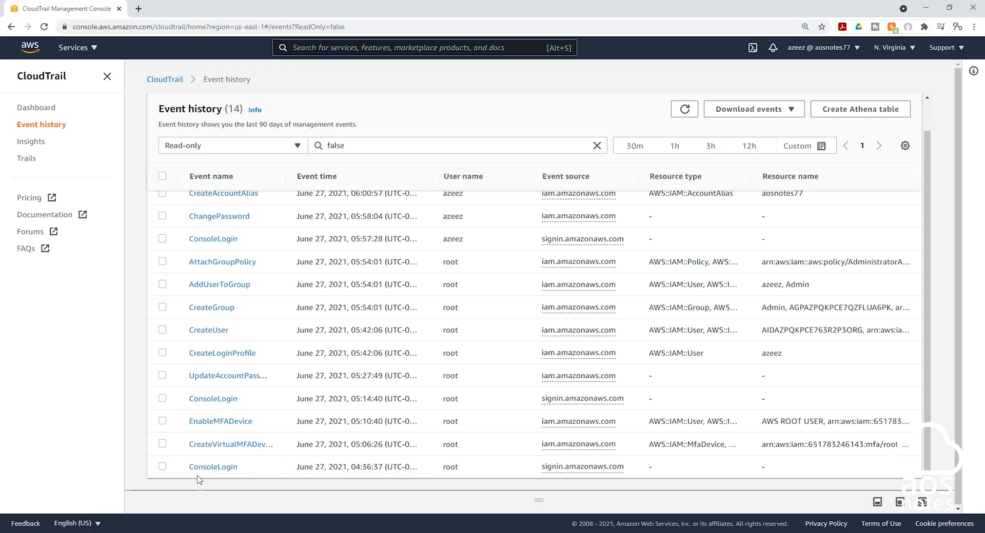
pyautogui.moveTo(230, 444)
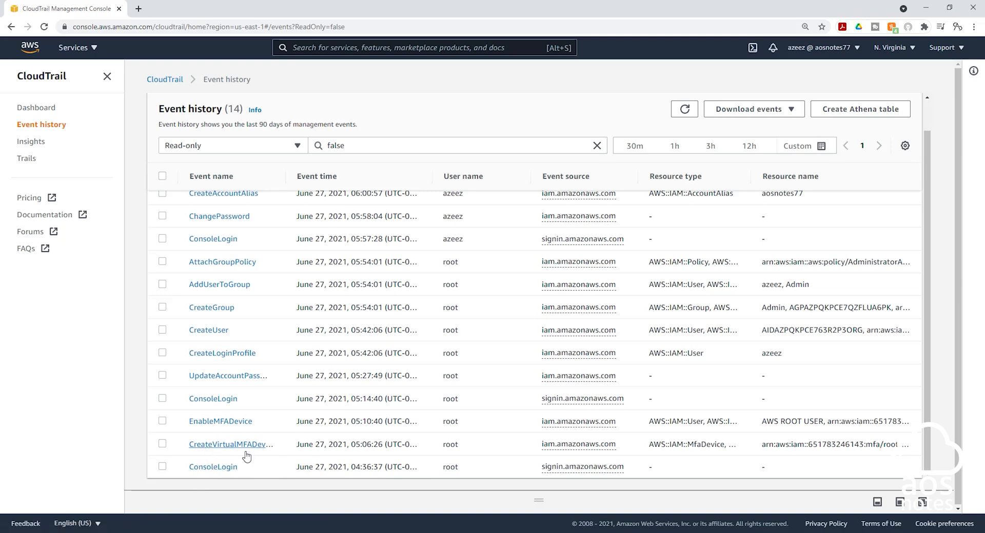
pyautogui.moveTo(220, 421)
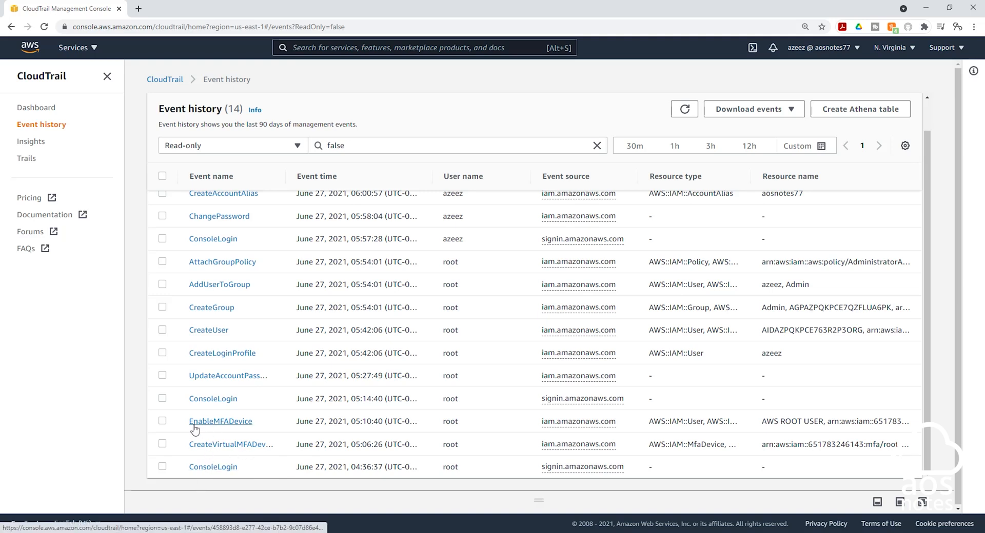
pyautogui.moveTo(237, 440)
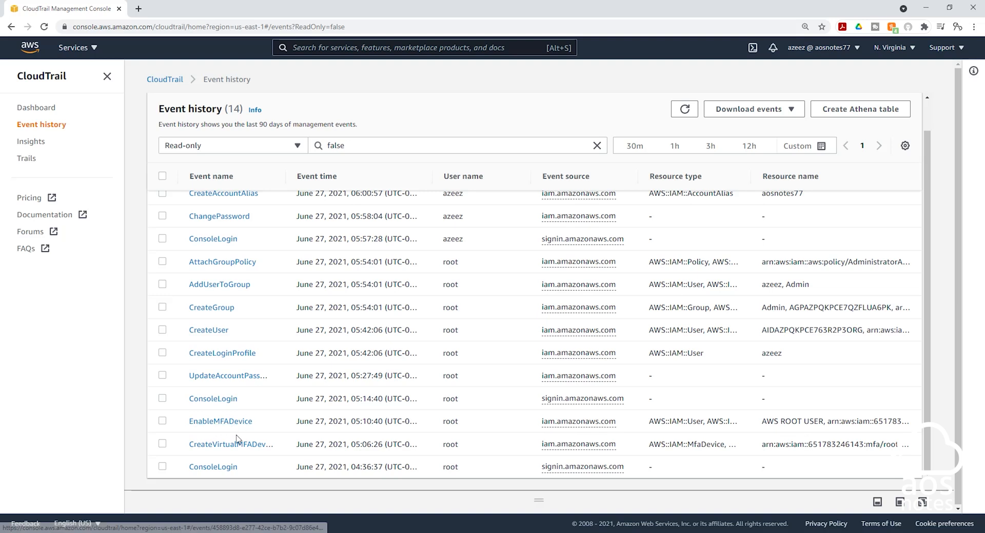
pyautogui.scroll(3)
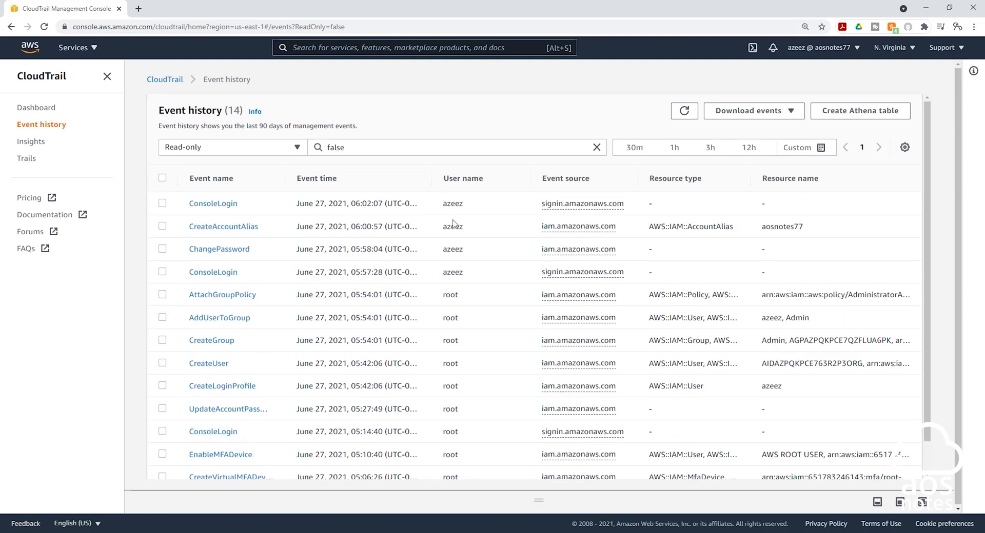
pyautogui.moveTo(485, 465)
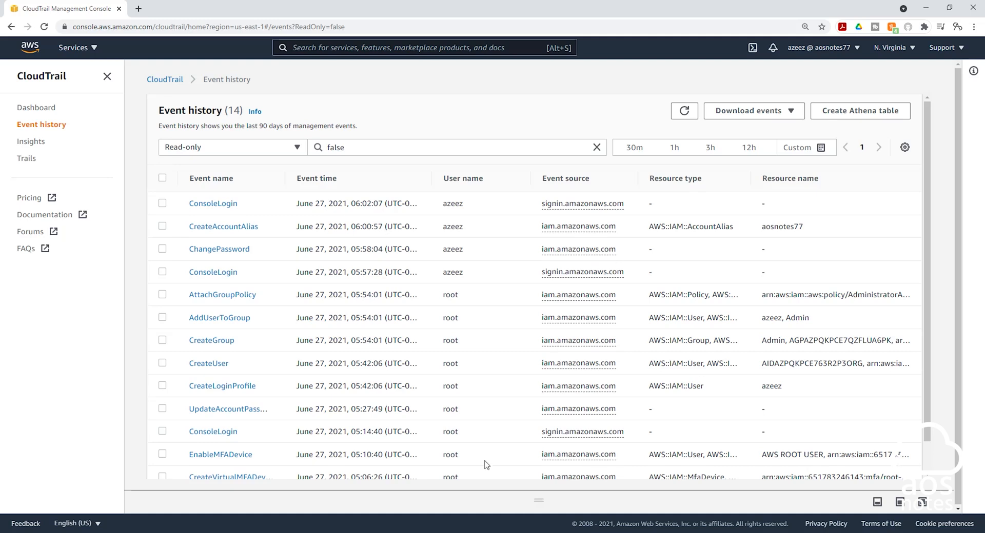
pyautogui.moveTo(326, 488)
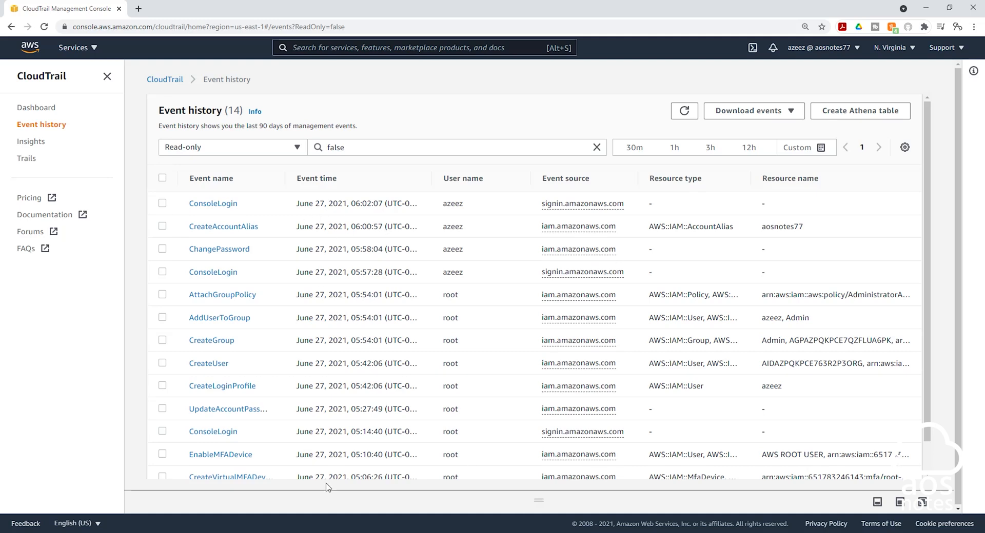
pyautogui.moveTo(455, 220)
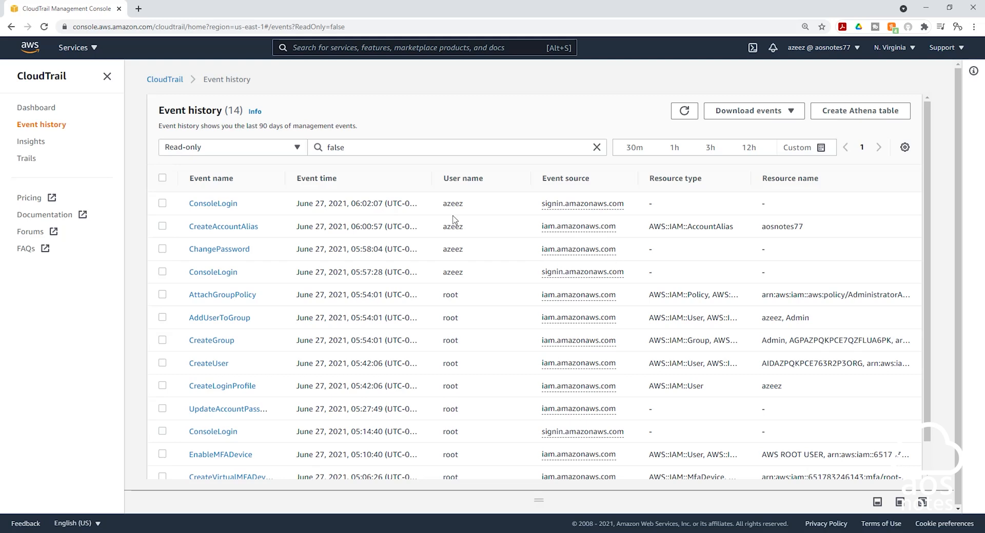
pyautogui.moveTo(467, 404)
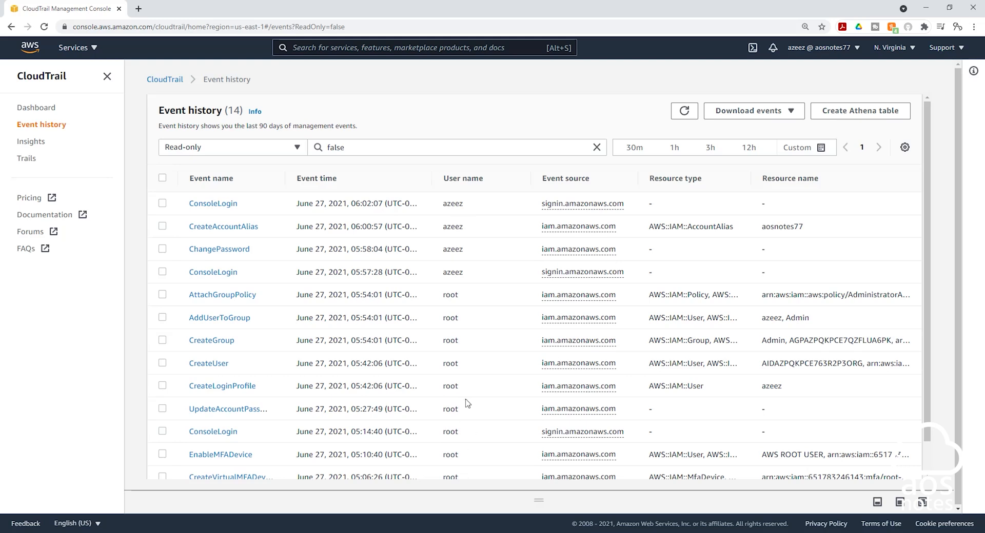
pyautogui.moveTo(668, 180)
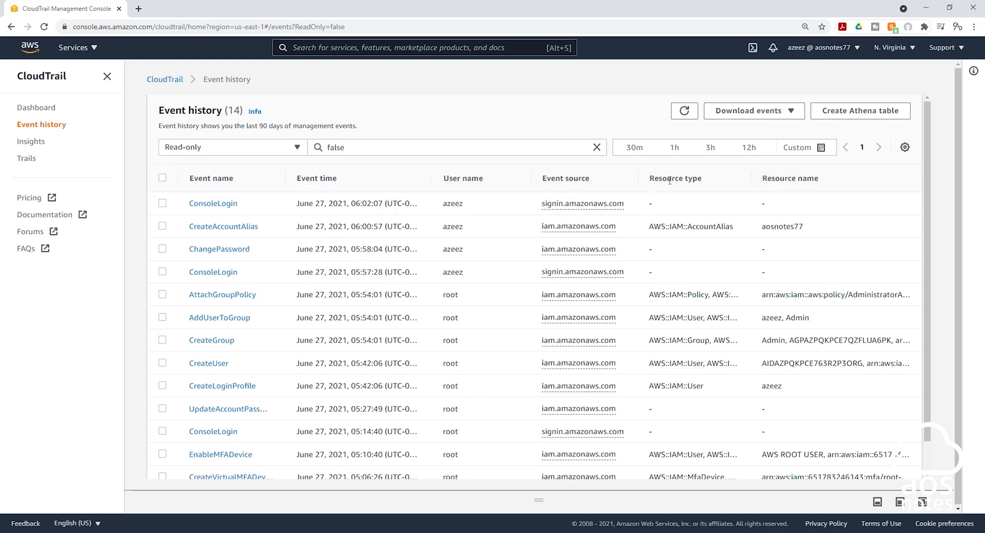
pyautogui.moveTo(486, 312)
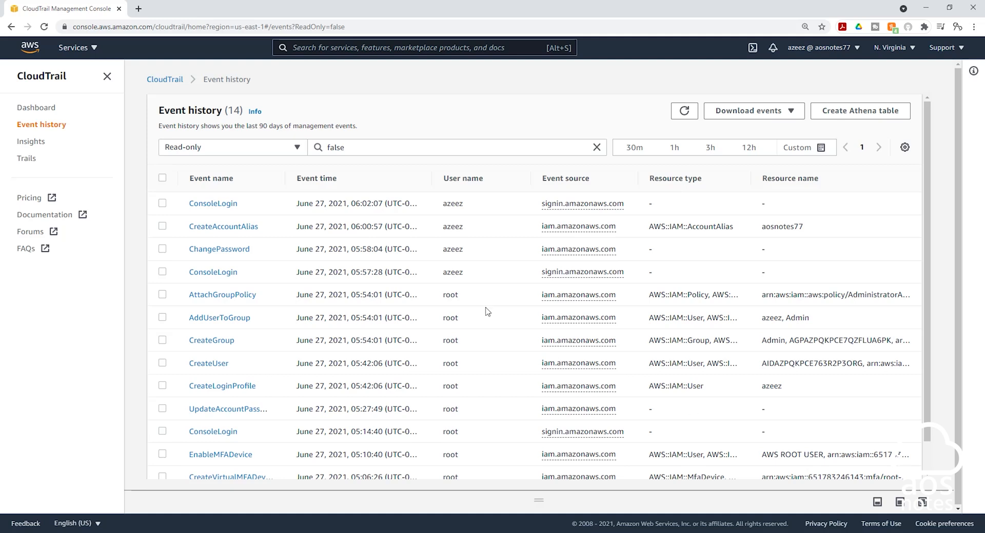
pyautogui.moveTo(428, 303)
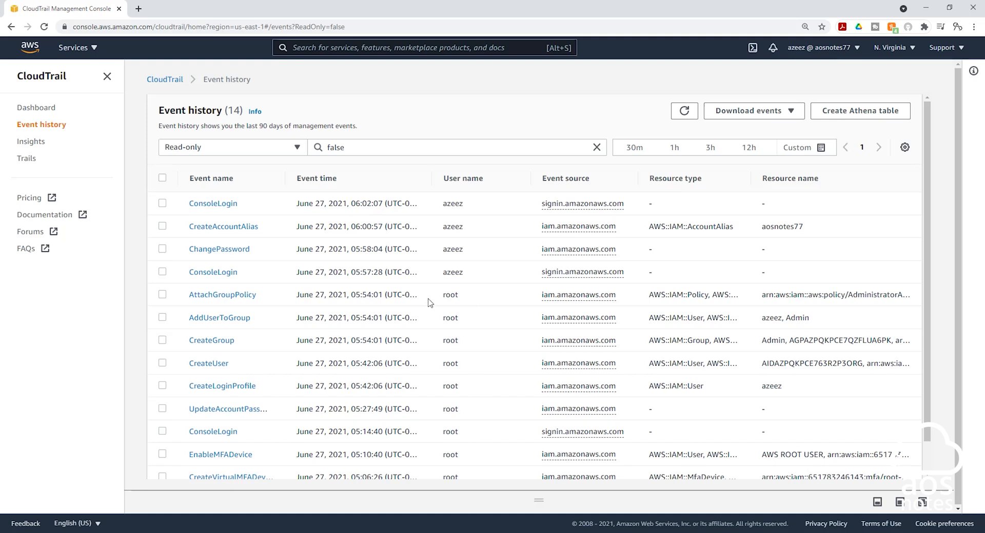
pyautogui.moveTo(555, 360)
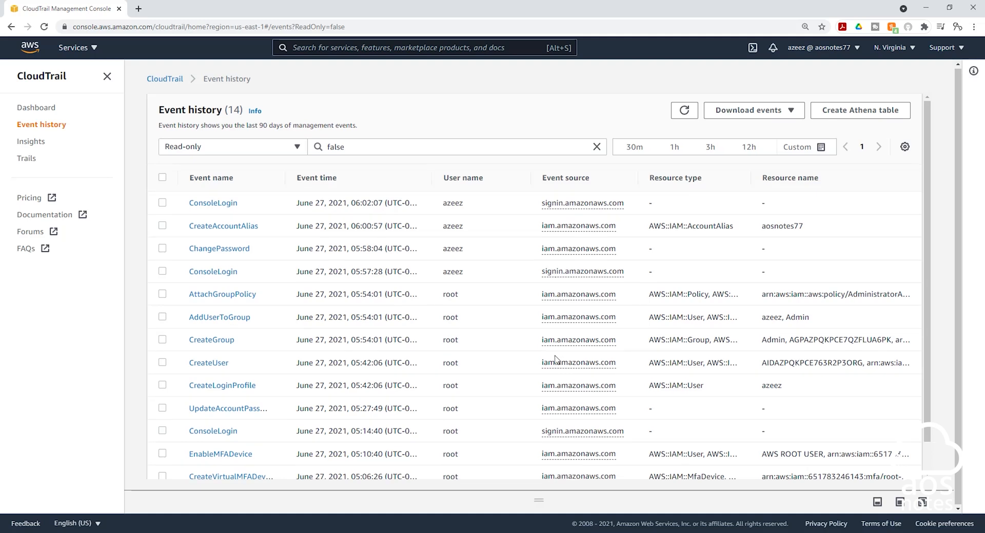
pyautogui.moveTo(507, 349)
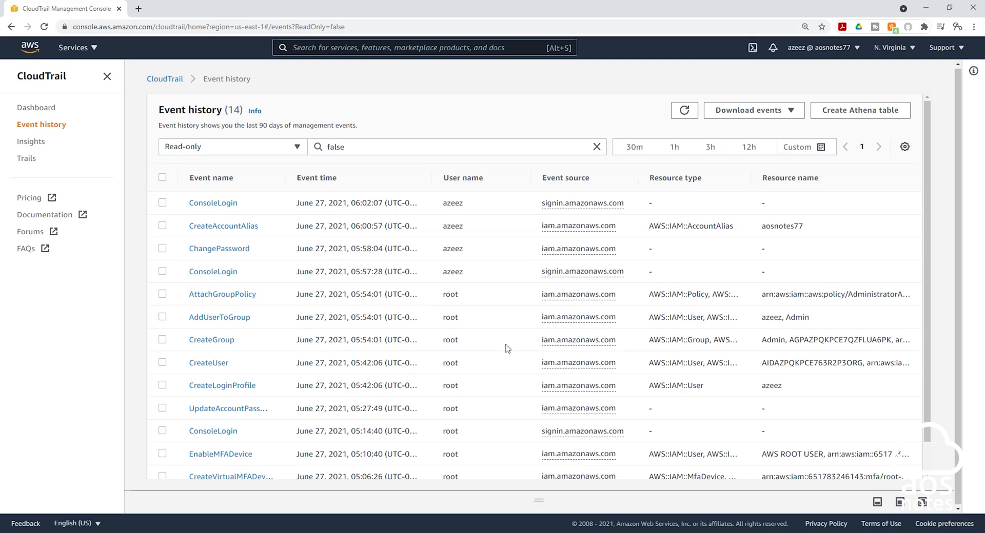
pyautogui.moveTo(540, 228)
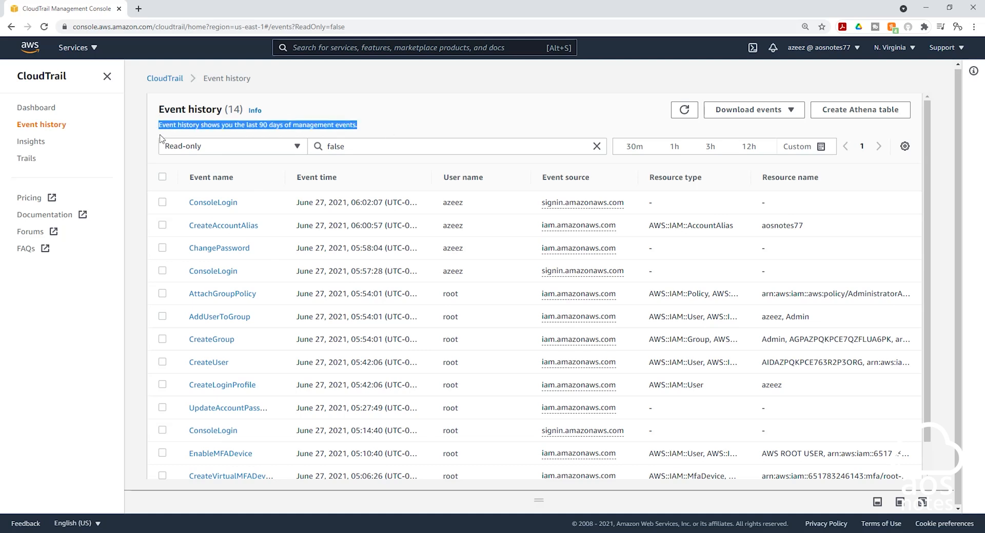
pyautogui.moveTo(204, 133)
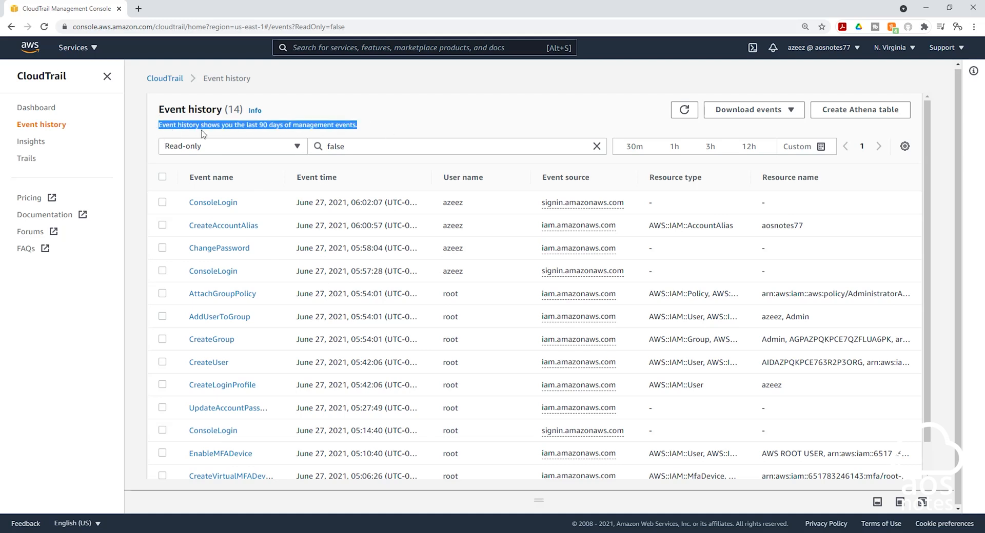
pyautogui.moveTo(284, 129)
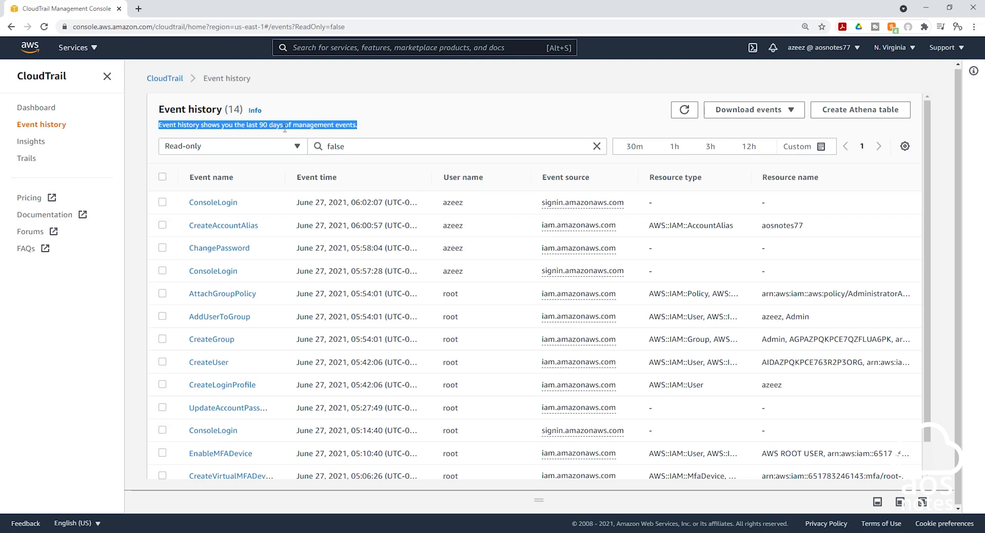
# - Browse the event history page and its controls before leaving it
pyautogui.click(379, 132)
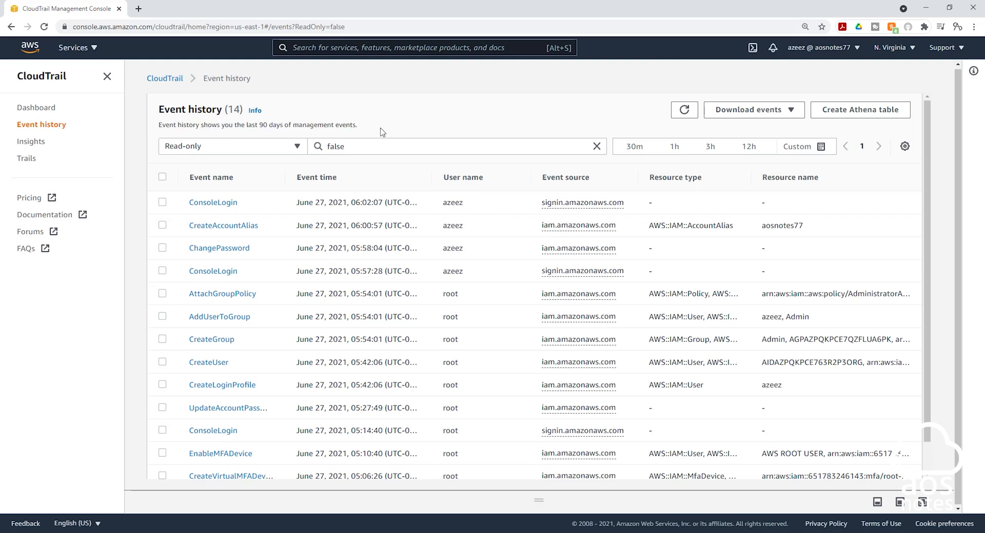
pyautogui.scroll(-3)
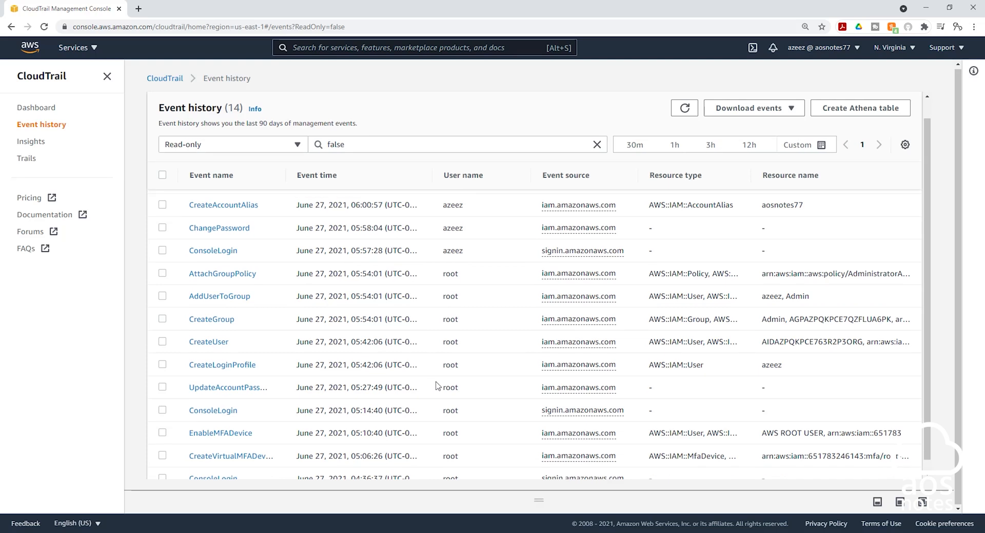
pyautogui.click(685, 109)
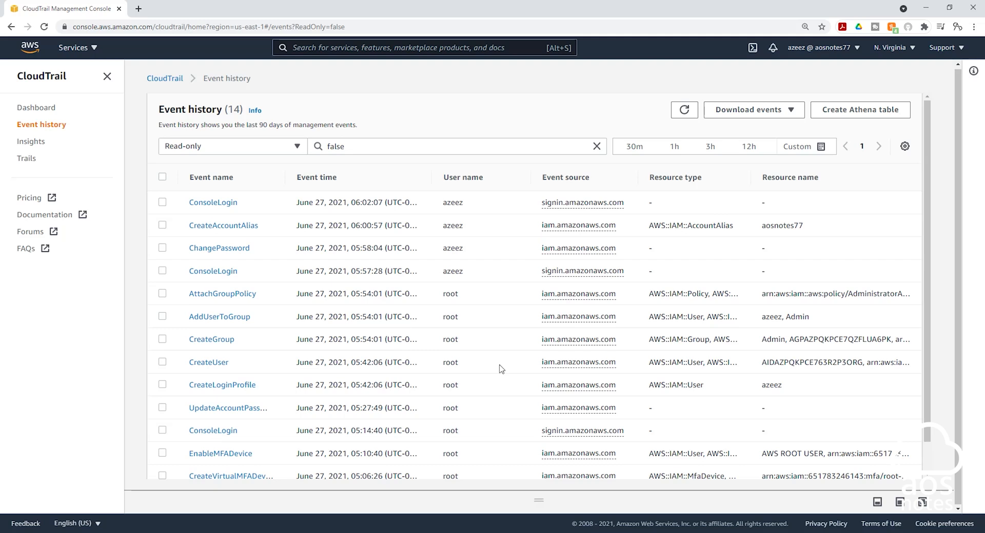
pyautogui.moveTo(511, 359)
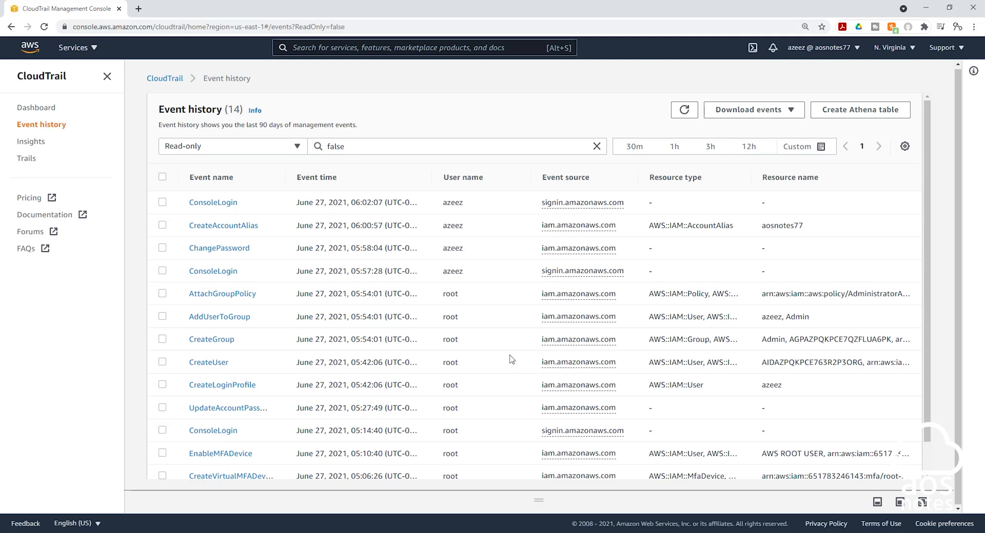
pyautogui.moveTo(497, 433)
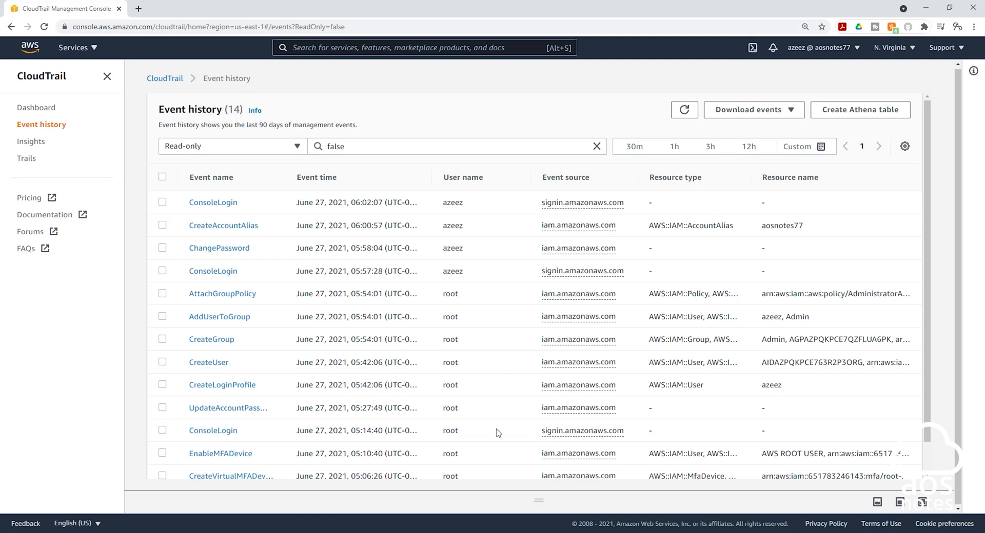
pyautogui.moveTo(378, 249)
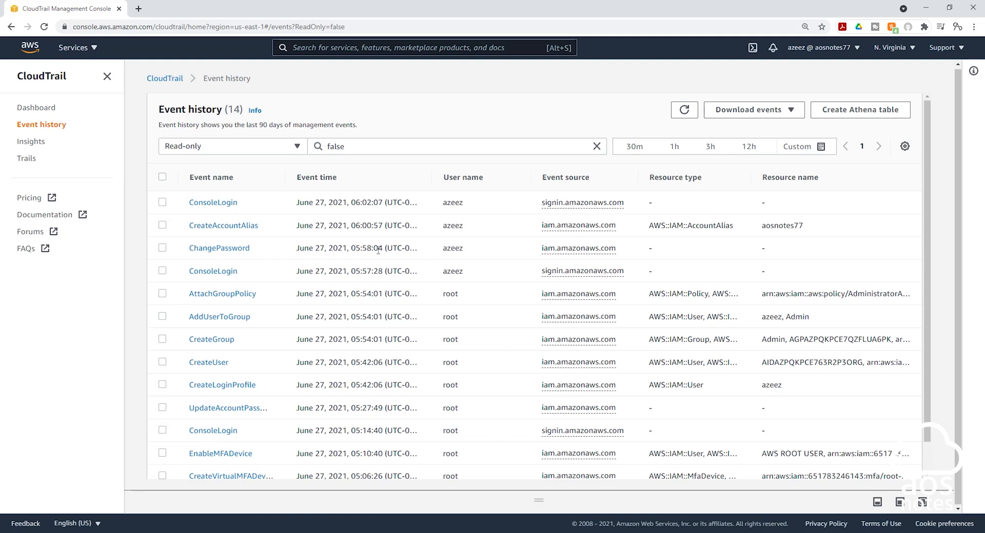
pyautogui.scroll(-3)
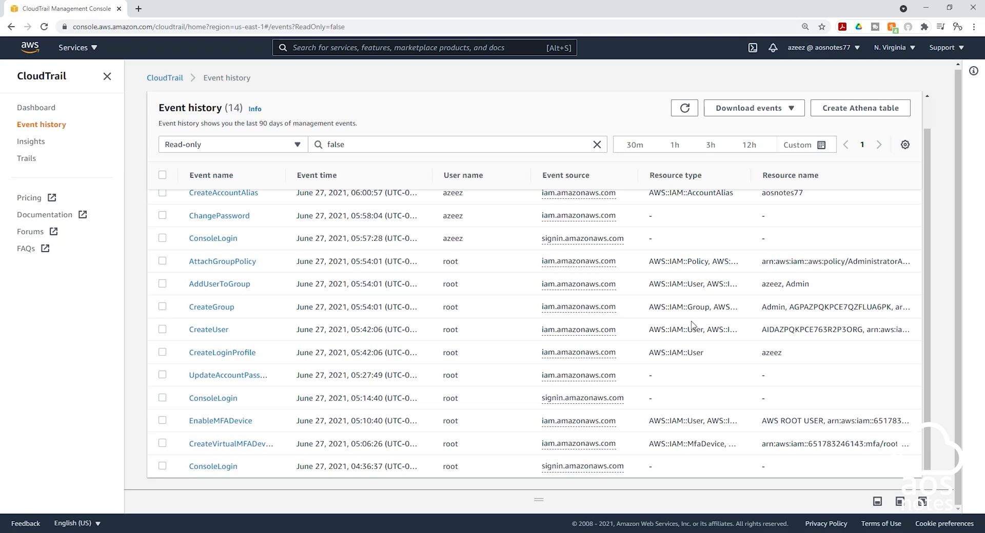
pyautogui.moveTo(457, 276)
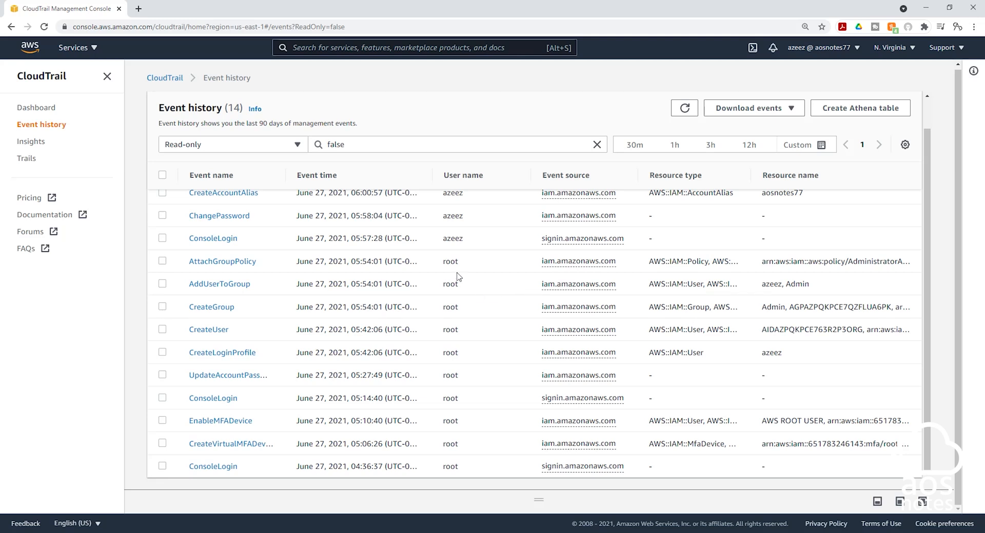
pyautogui.moveTo(469, 320)
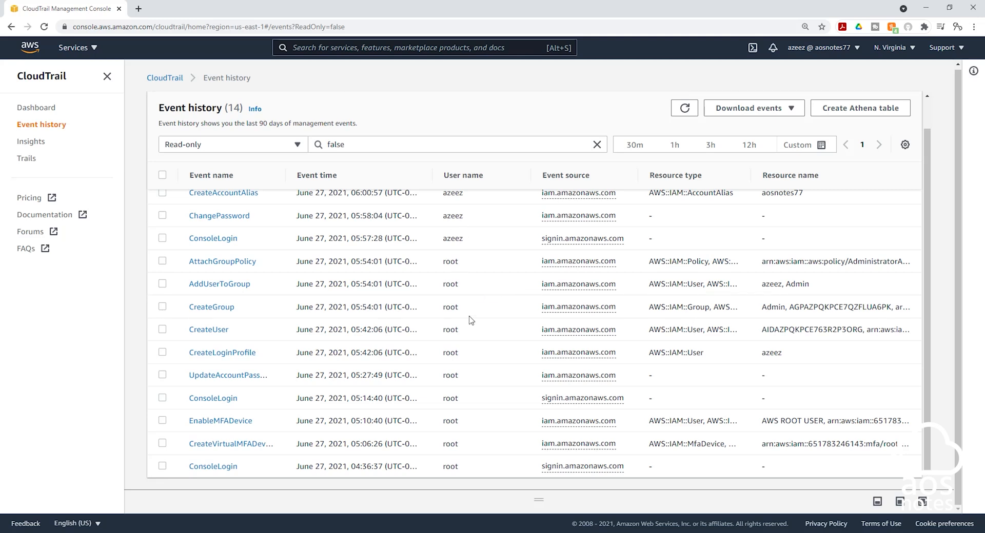
pyautogui.moveTo(405, 322)
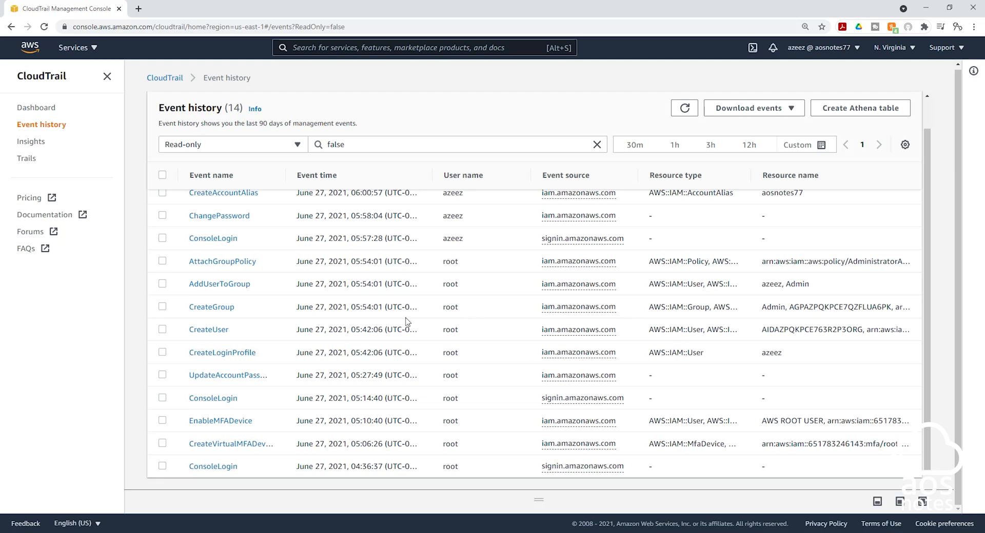
pyautogui.moveTo(413, 132)
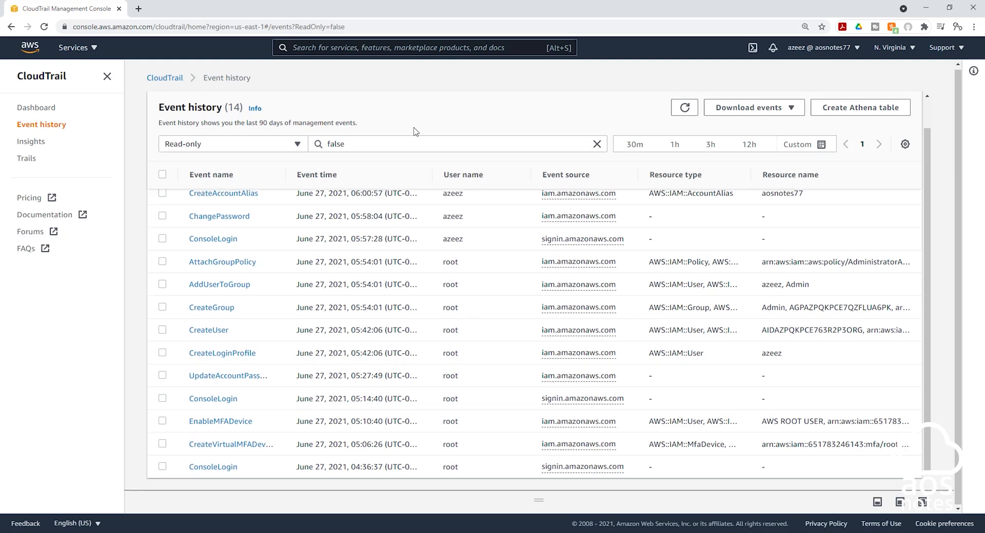
pyautogui.moveTo(388, 256)
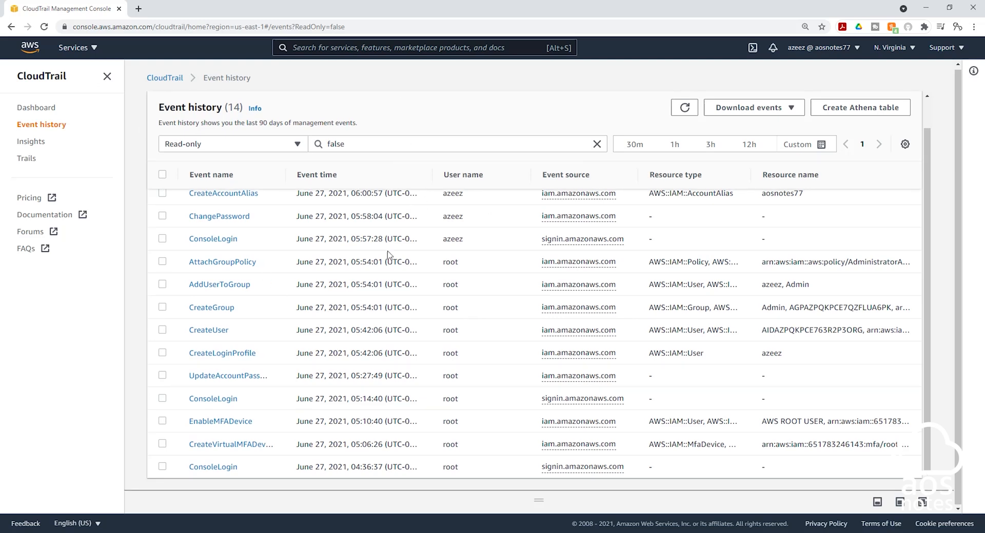
pyautogui.moveTo(27, 158)
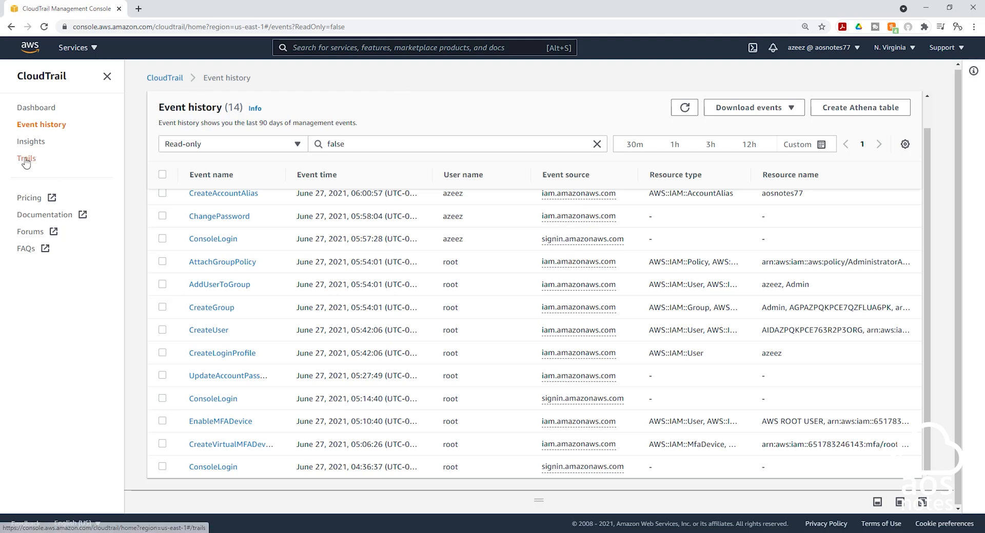
# - Go to the empty Trails list and start the Create trail wizard
pyautogui.click(27, 158)
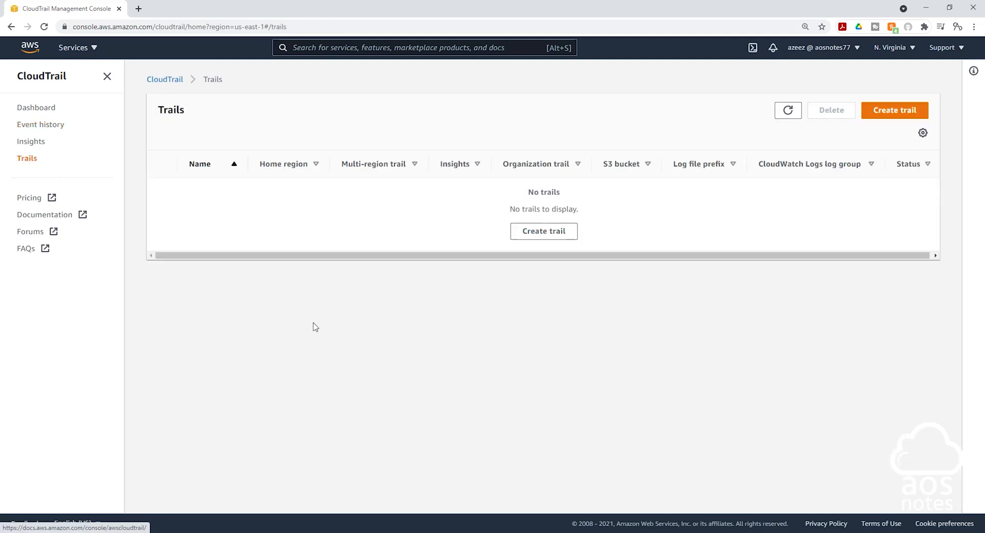
pyautogui.click(895, 110)
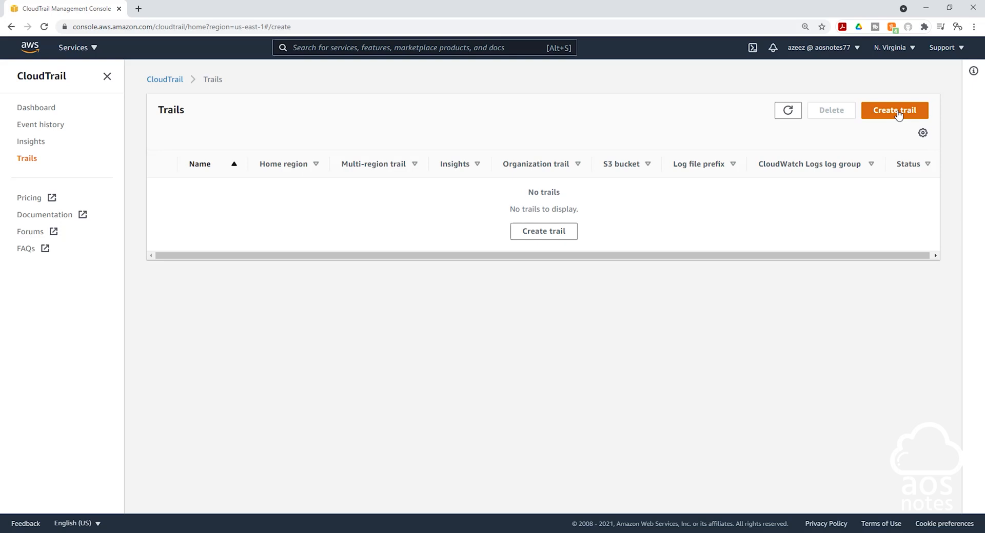
pyautogui.click(894, 110)
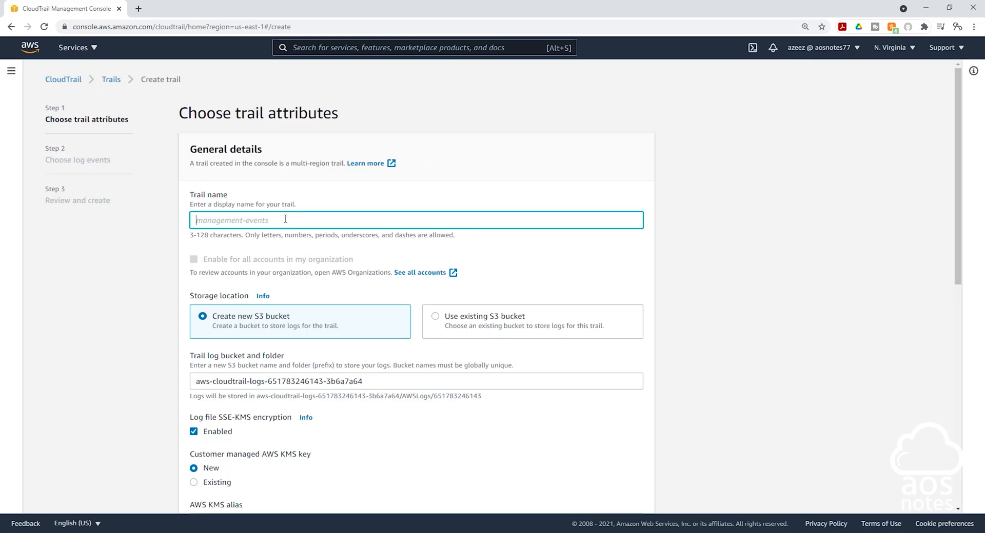
# - Name the trail aosnotes77-trail, use a new S3 bucket and turn off SSE-KMS log file encryption
pyautogui.write('aosnotes77-trail')
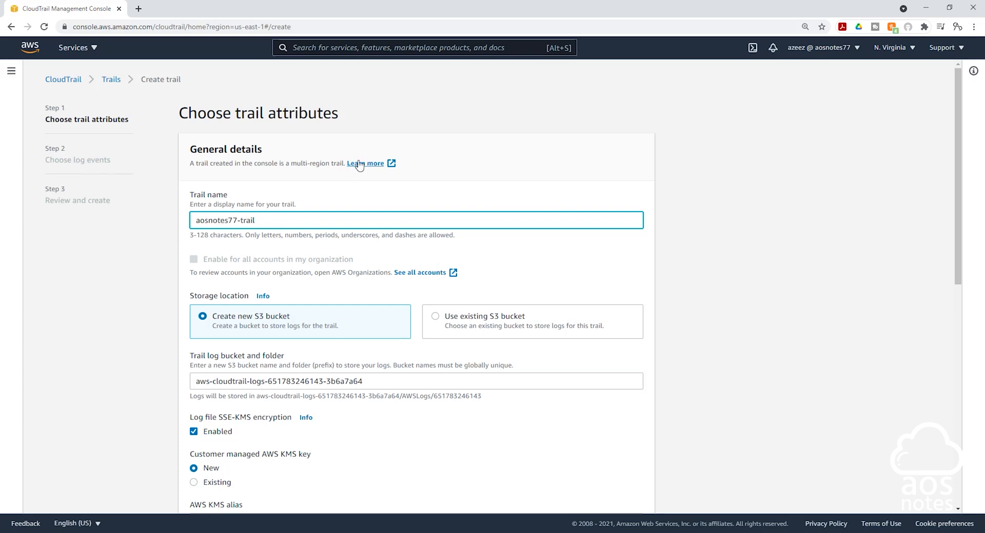
pyautogui.scroll(-3)
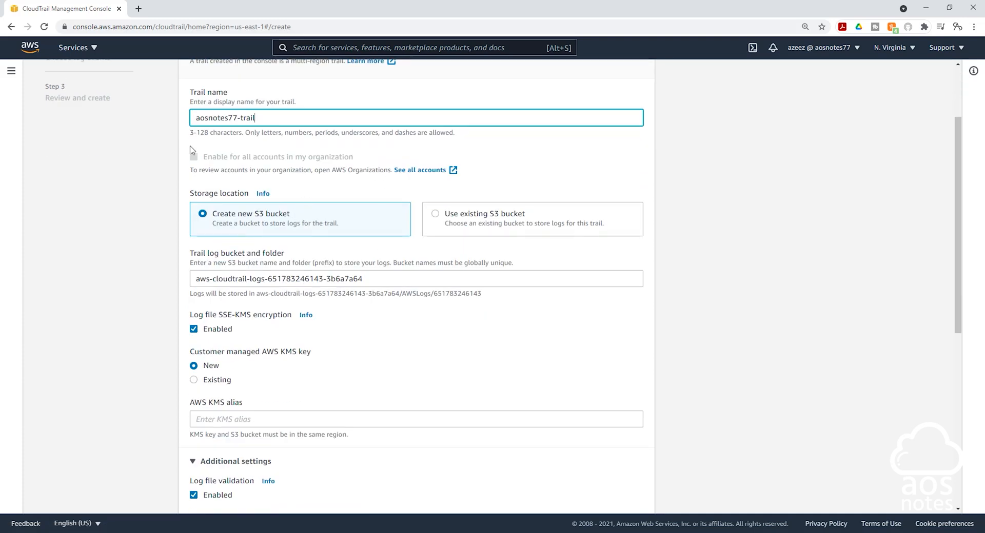
pyautogui.moveTo(329, 168)
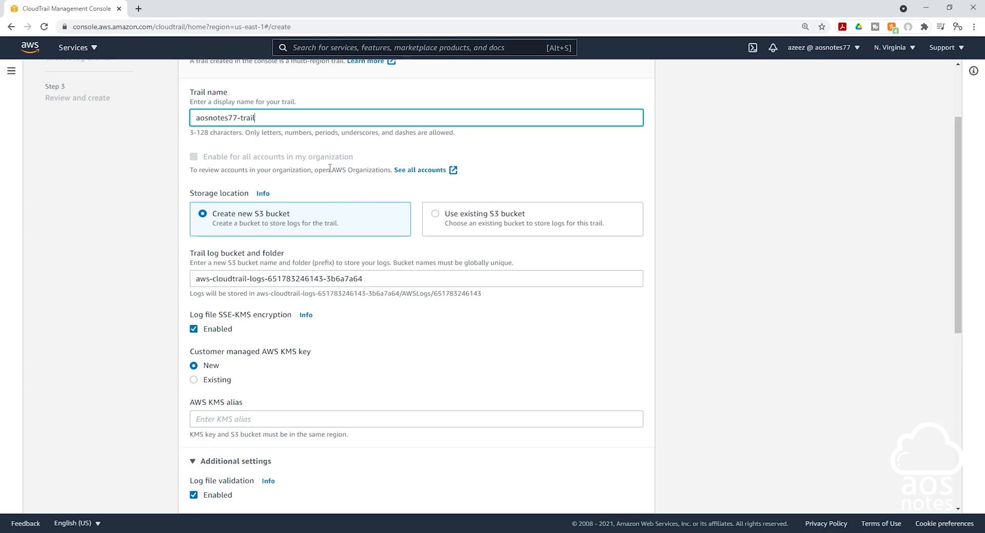
pyautogui.moveTo(310, 217)
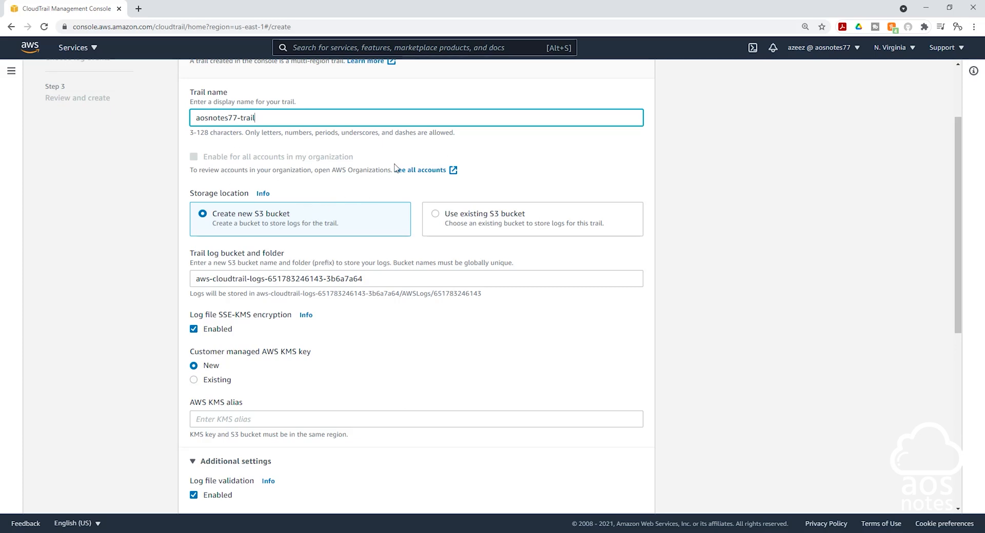
pyautogui.moveTo(321, 207)
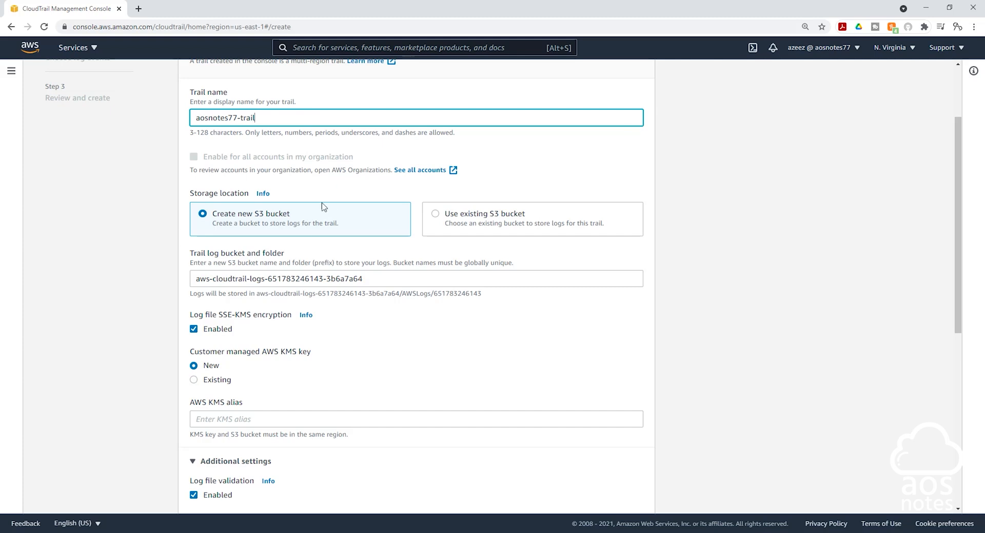
pyautogui.moveTo(253, 203)
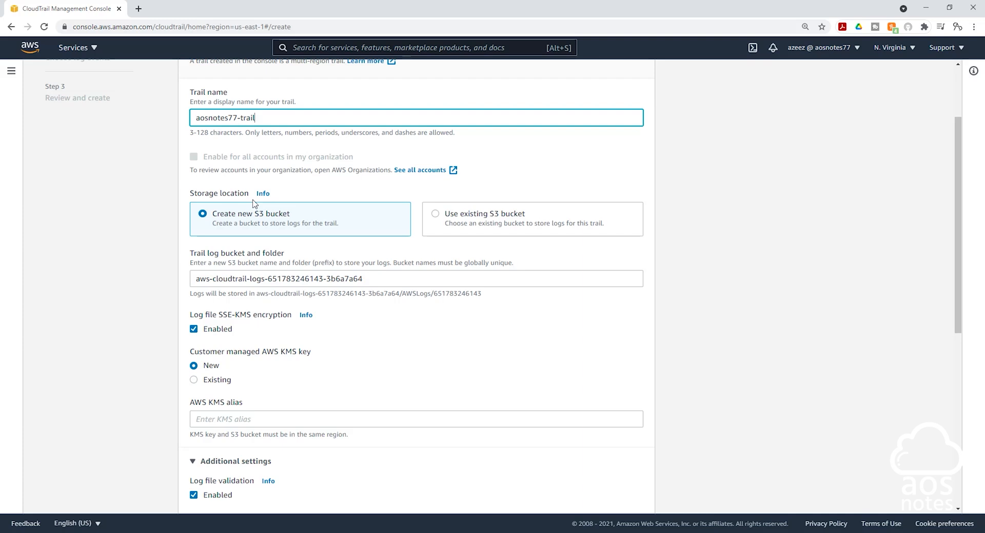
pyautogui.moveTo(218, 210)
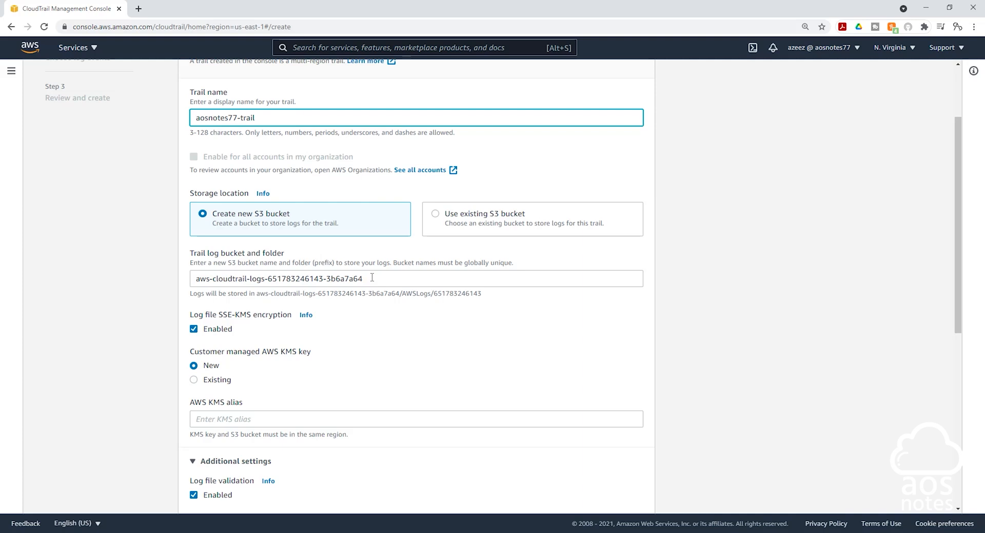
pyautogui.moveTo(318, 281)
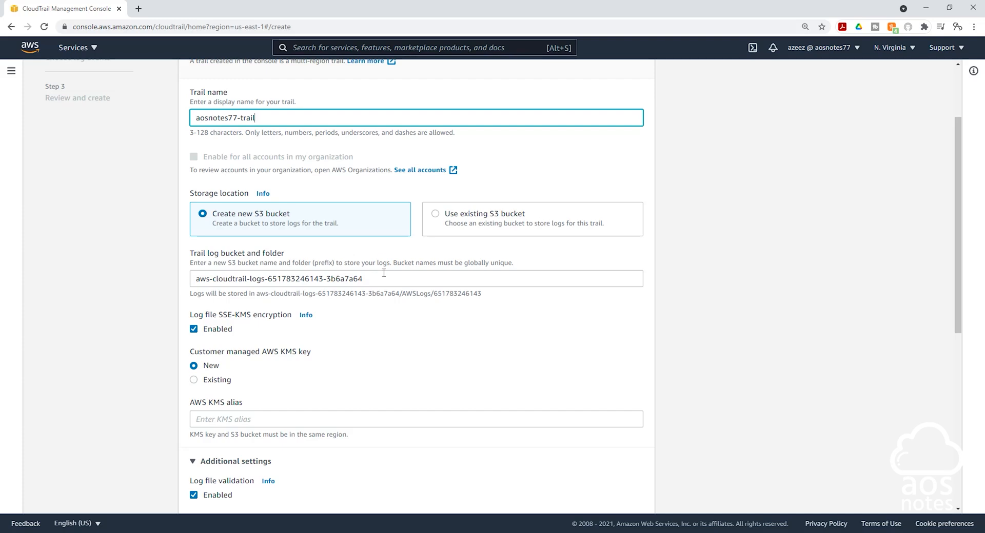
pyautogui.moveTo(351, 279)
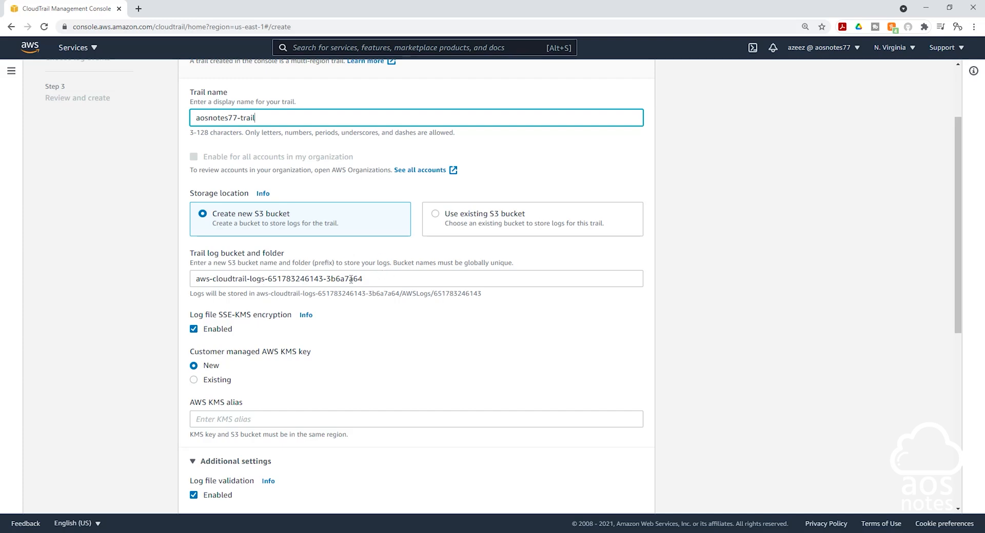
pyautogui.moveTo(401, 244)
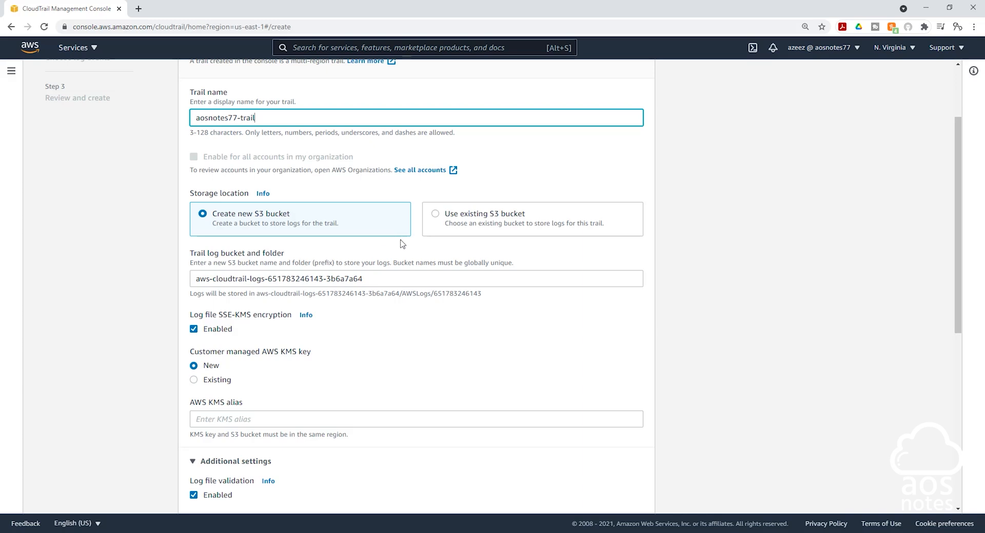
pyautogui.moveTo(249, 316)
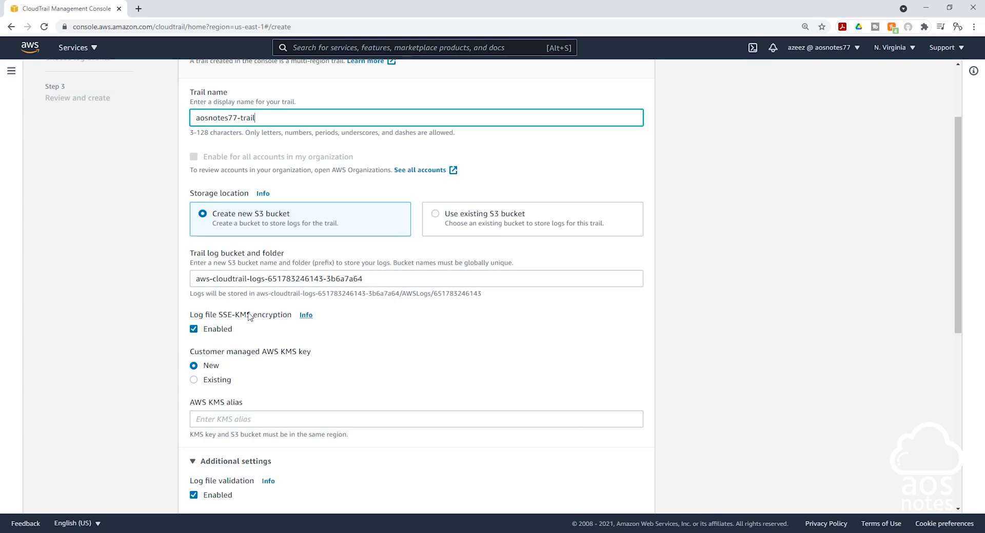
pyautogui.scroll(-3)
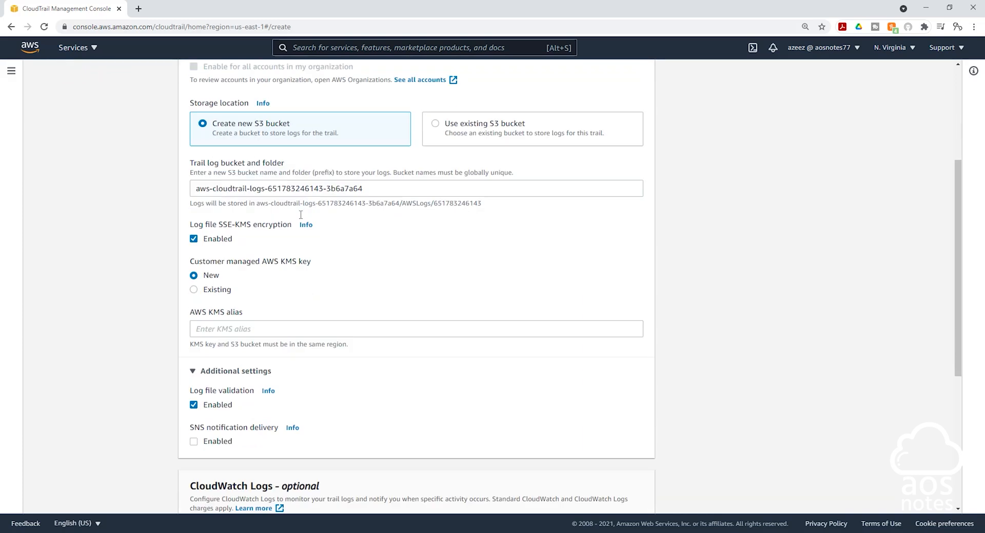
pyautogui.scroll(-3)
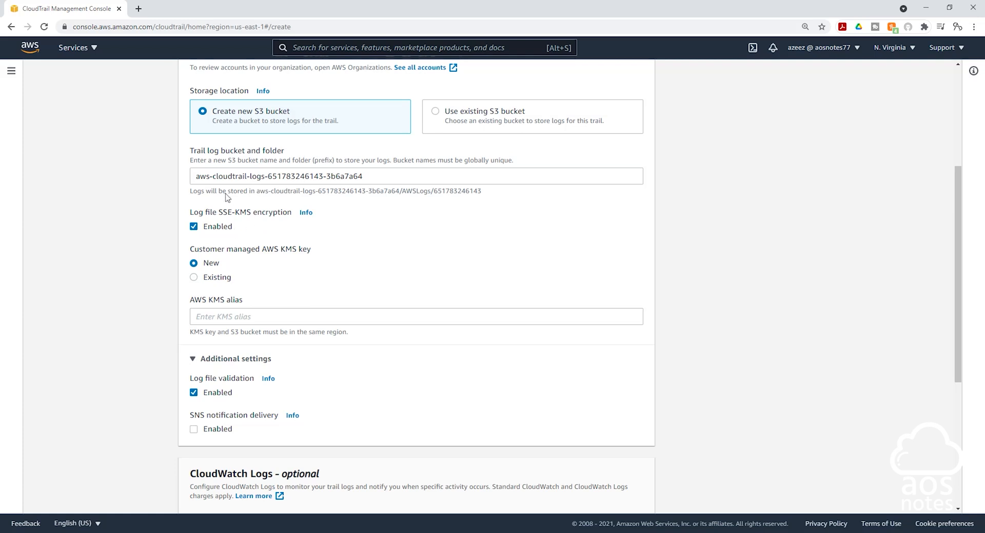
pyautogui.moveTo(248, 133)
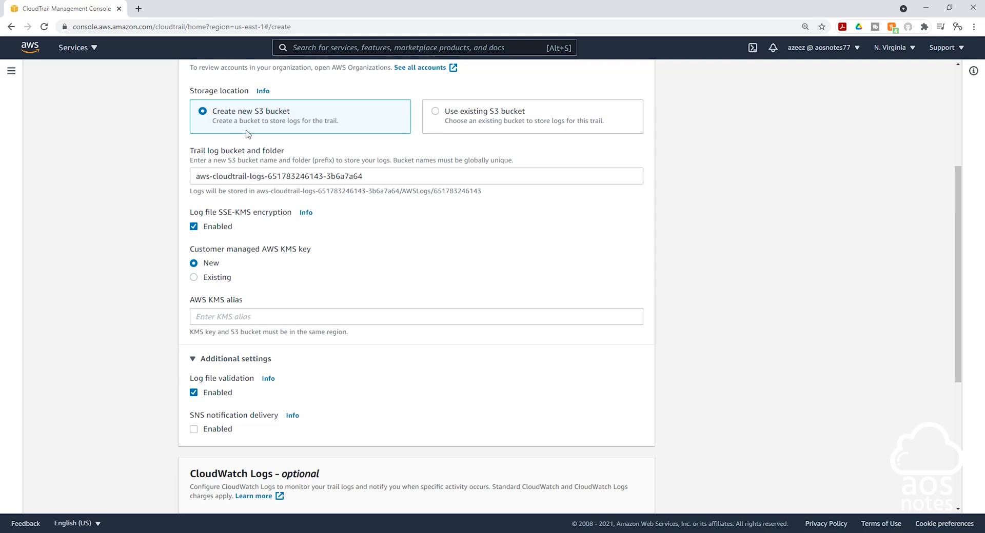
pyautogui.moveTo(315, 110)
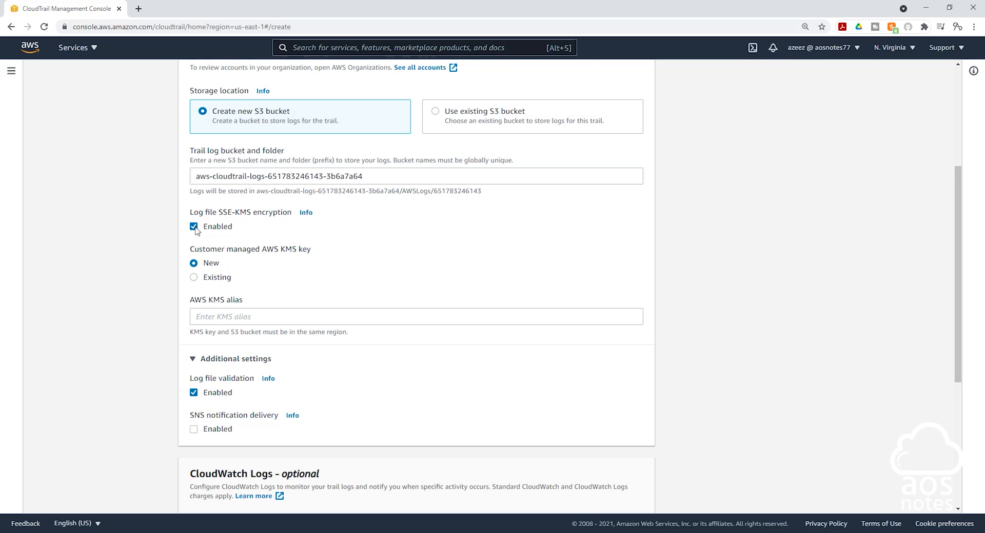
pyautogui.click(194, 226)
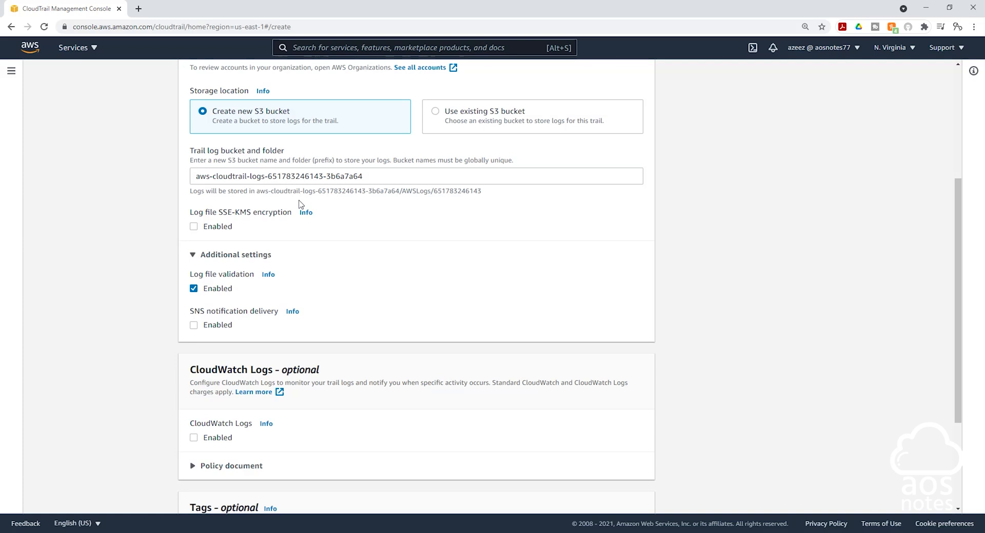
pyautogui.scroll(-3)
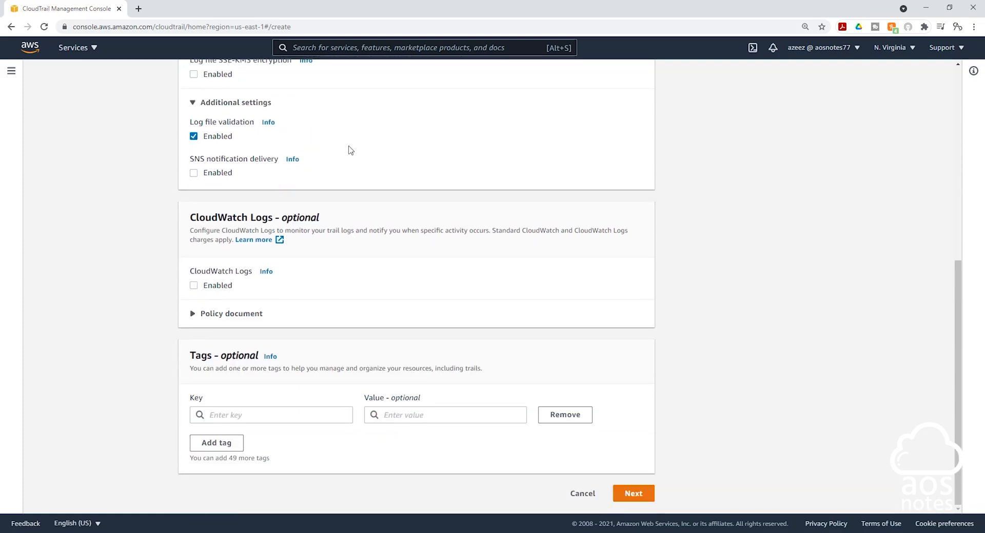
# - On Choose log events, enable data events and Insights events alongside management events
pyautogui.click(633, 493)
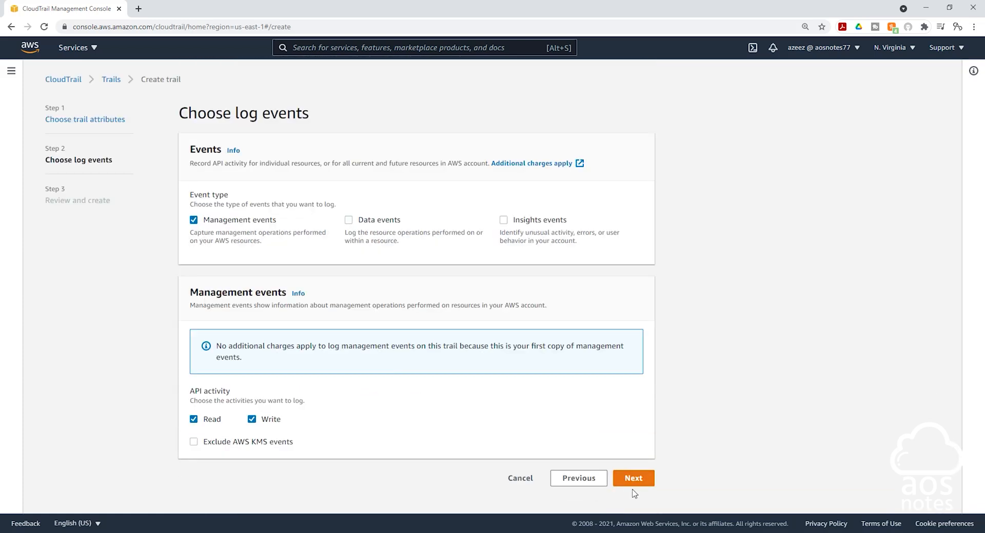
pyautogui.moveTo(325, 173)
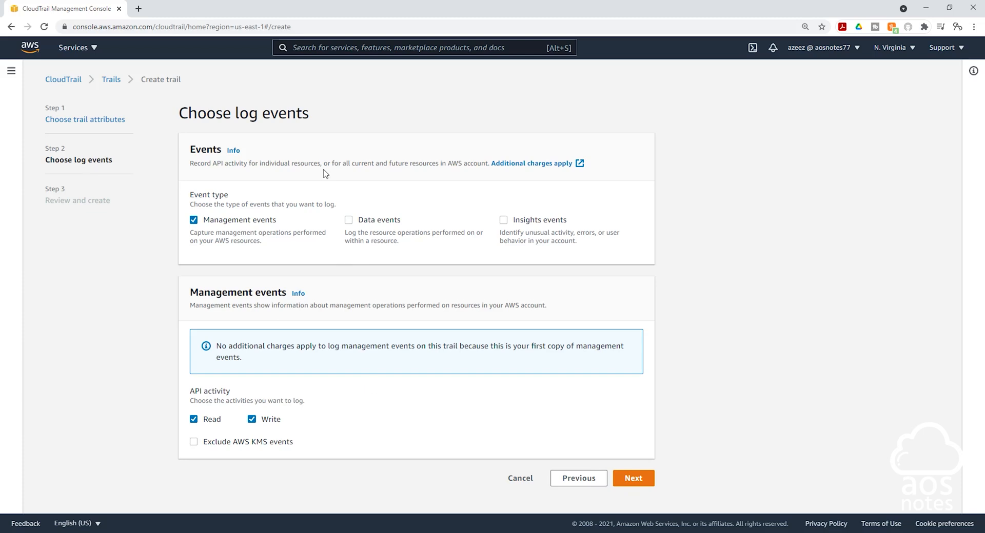
pyautogui.moveTo(332, 249)
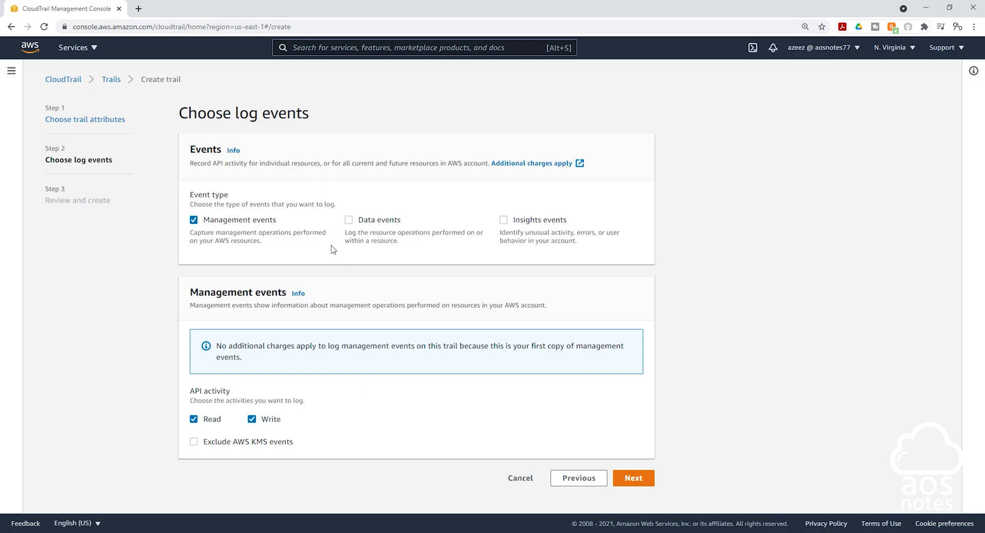
pyautogui.click(349, 220)
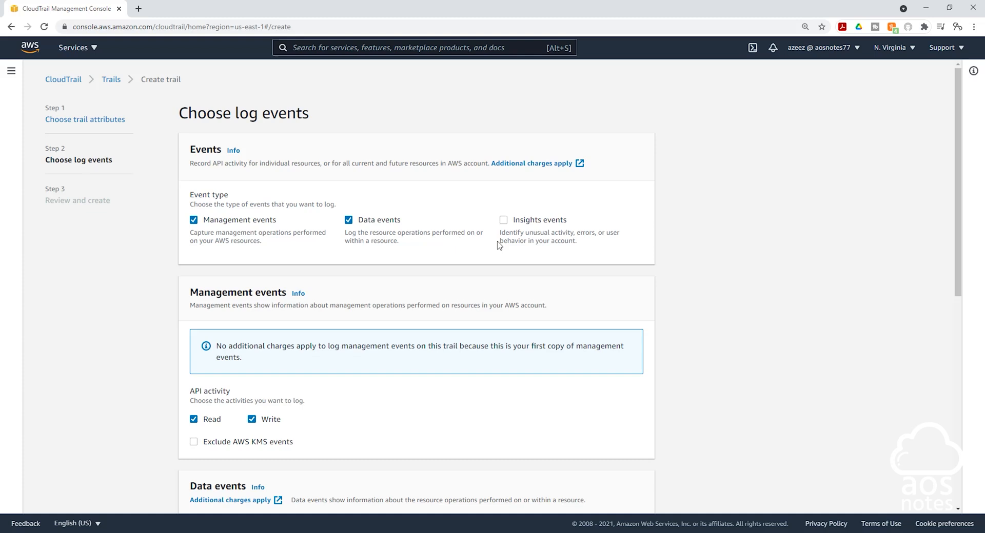
pyautogui.click(502, 219)
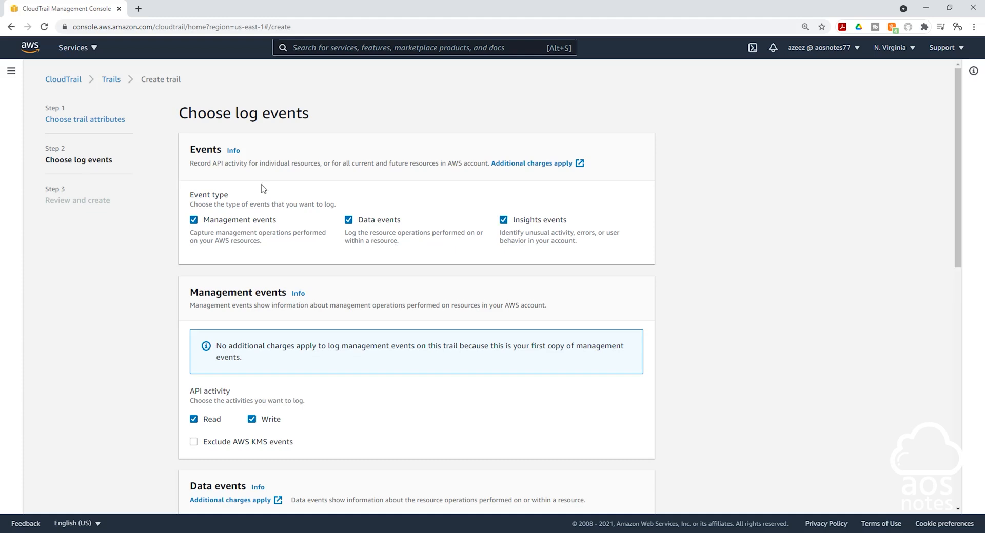
pyautogui.moveTo(370, 220)
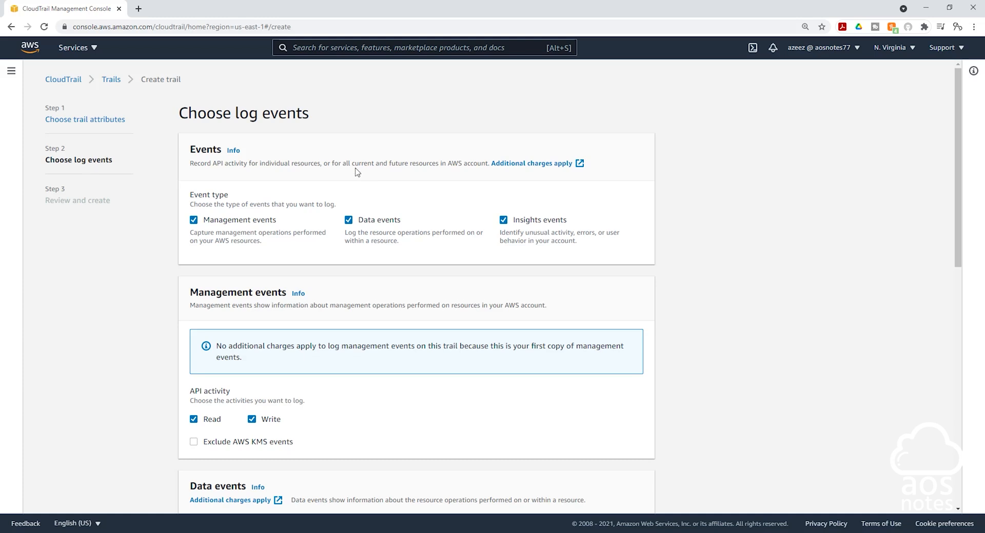
pyautogui.scroll(-3)
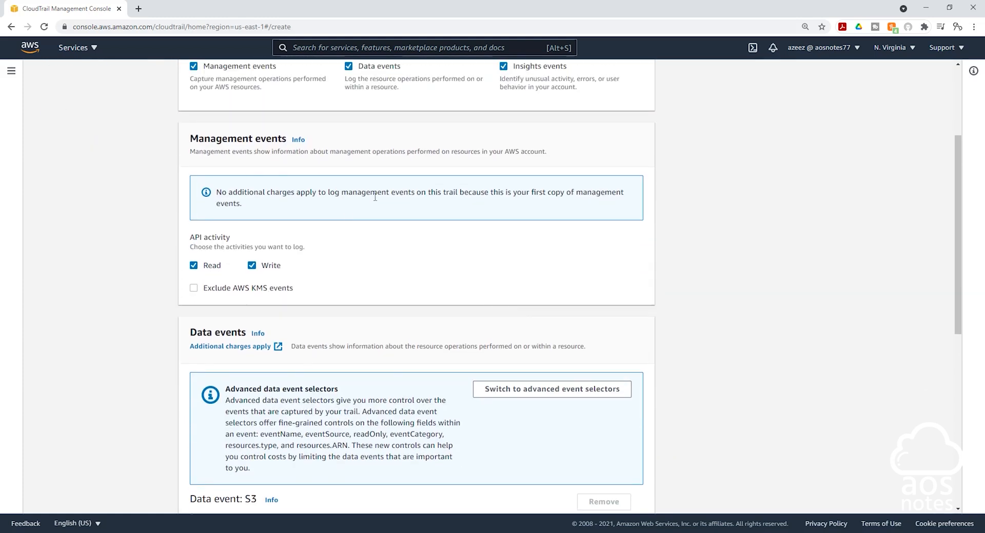
pyautogui.moveTo(208, 299)
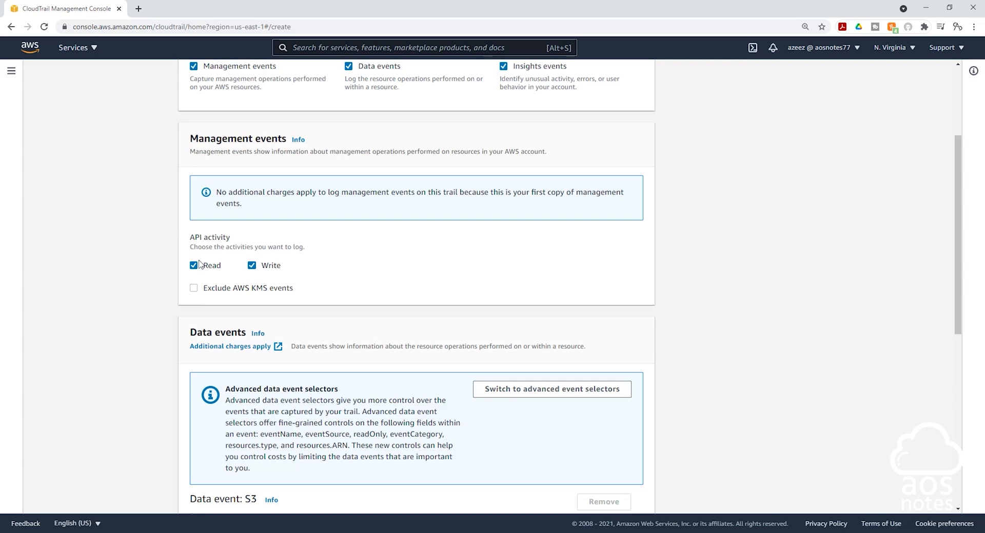
pyautogui.moveTo(399, 188)
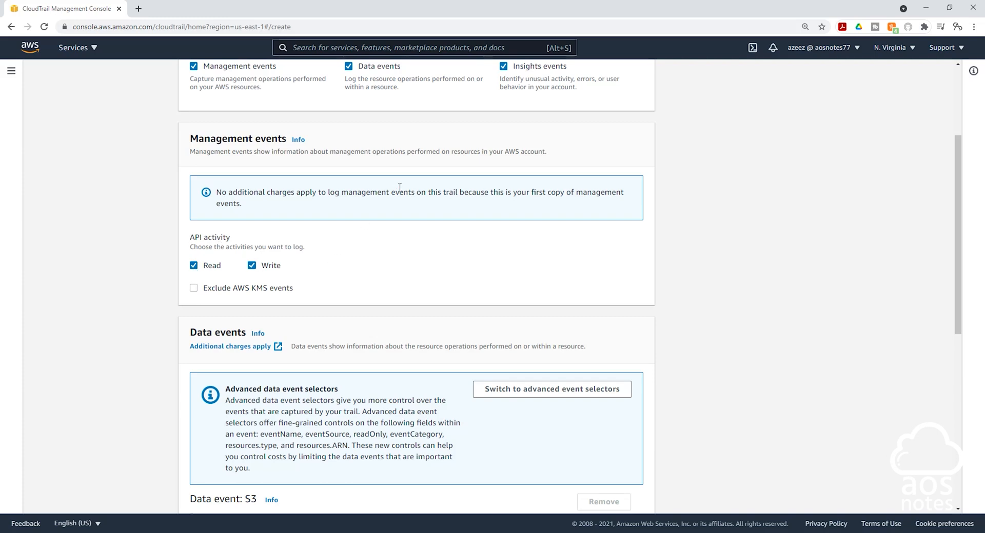
pyautogui.scroll(-3)
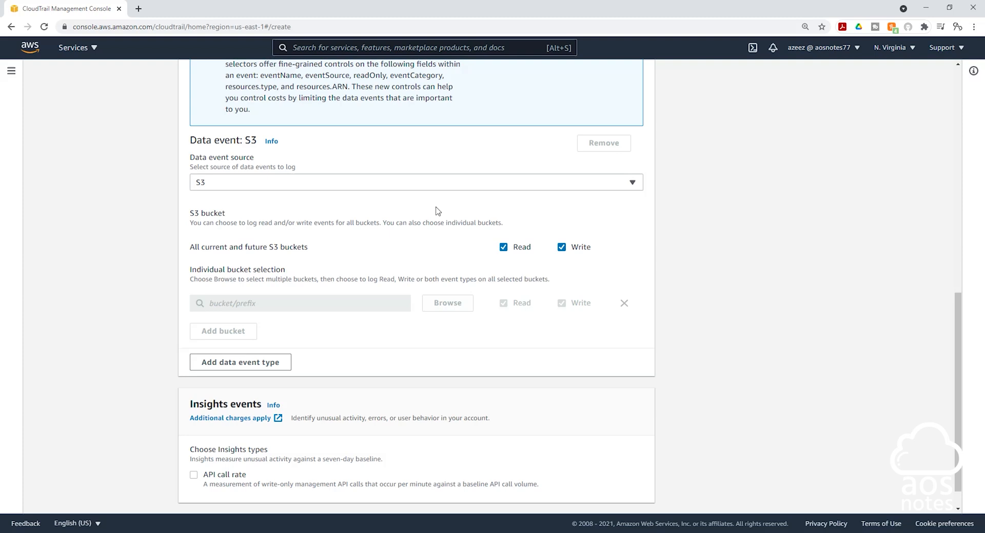
pyautogui.scroll(-3)
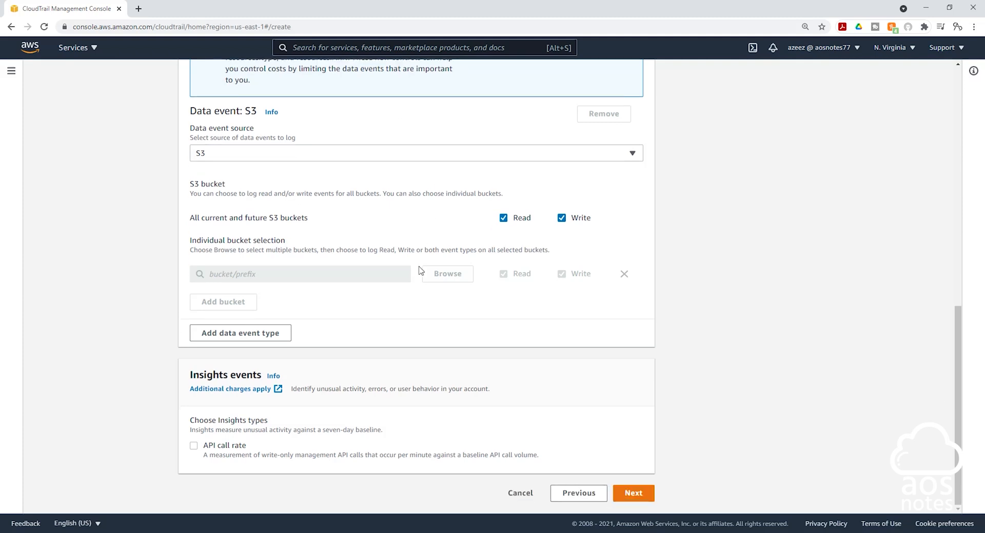
# - Review the trail summary and submit Create trail
pyautogui.click(632, 493)
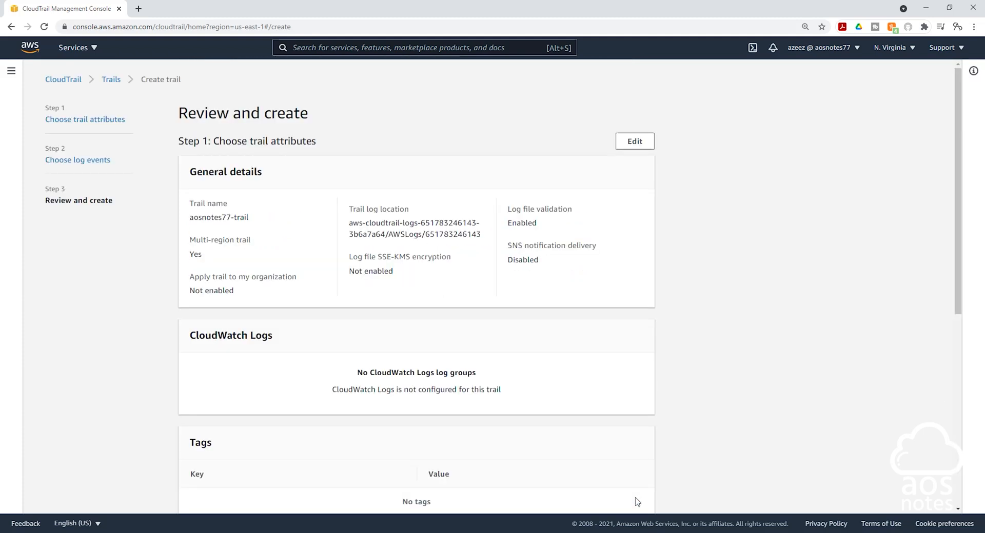
pyautogui.moveTo(398, 127)
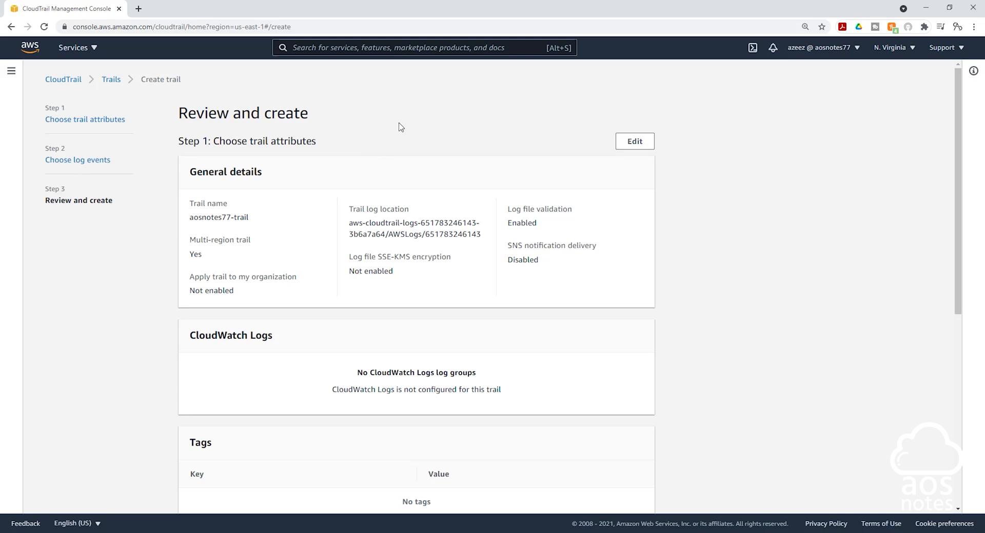
pyautogui.scroll(-3)
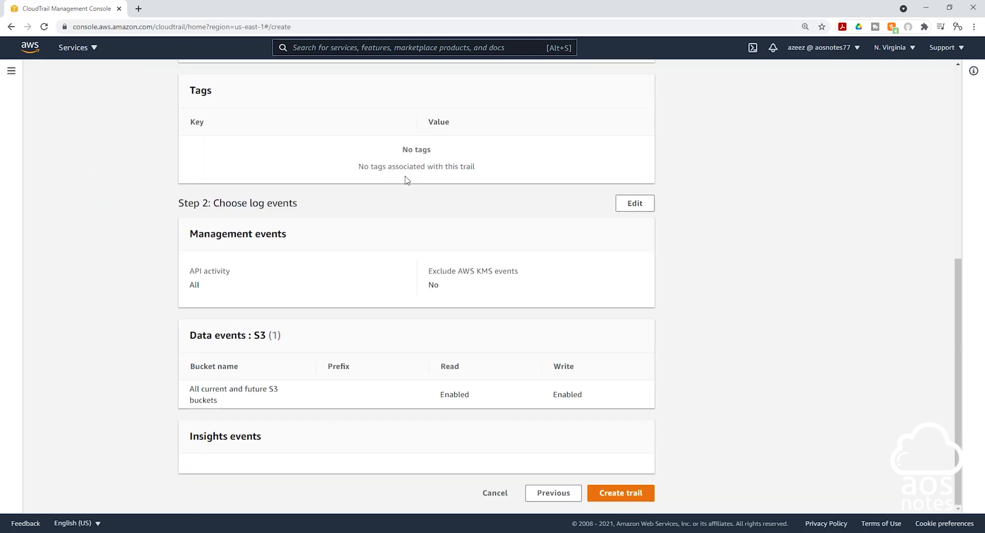
pyautogui.click(619, 493)
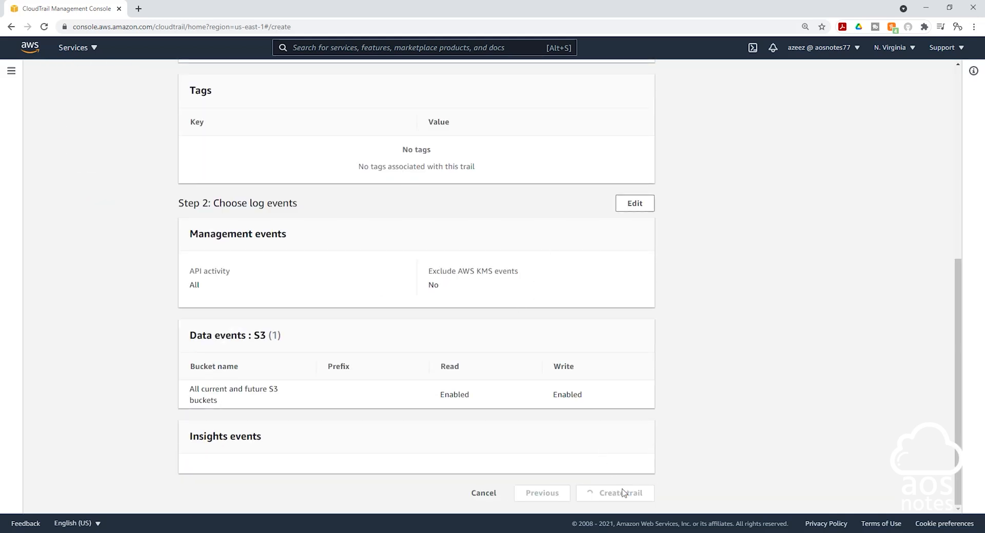
# - Confirm creation, view aosnotes77-trail's details page, then return to the trails list
pyautogui.click(613, 493)
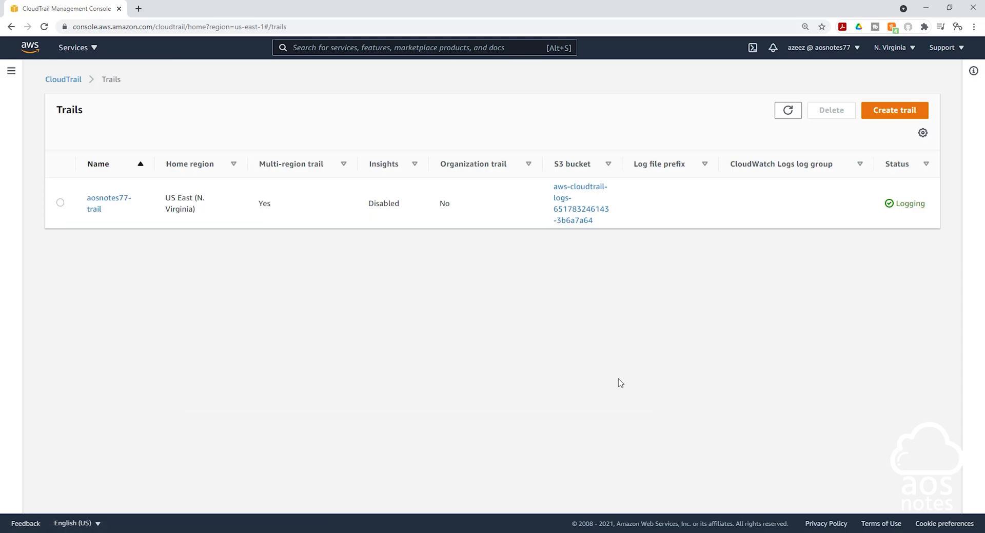
pyautogui.moveTo(157, 219)
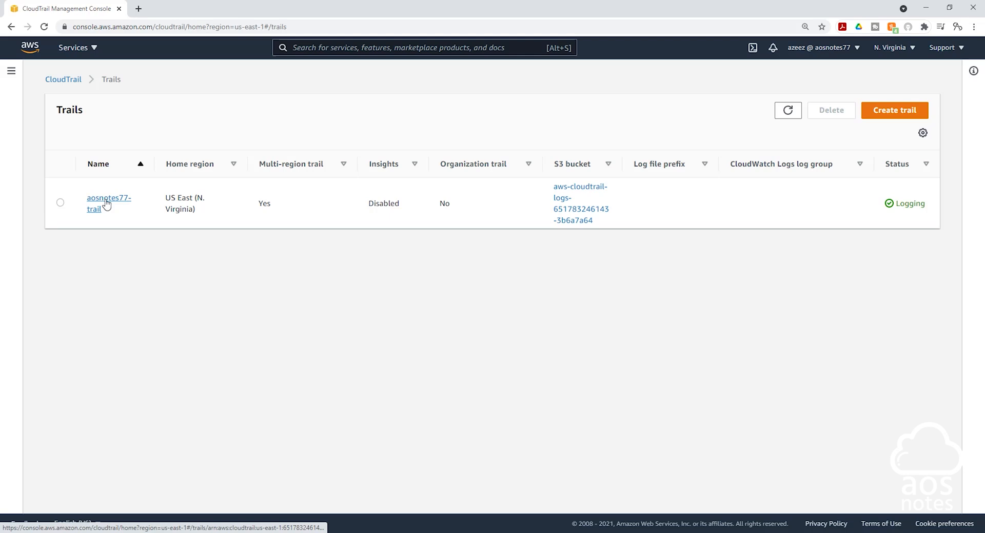
pyautogui.click(107, 203)
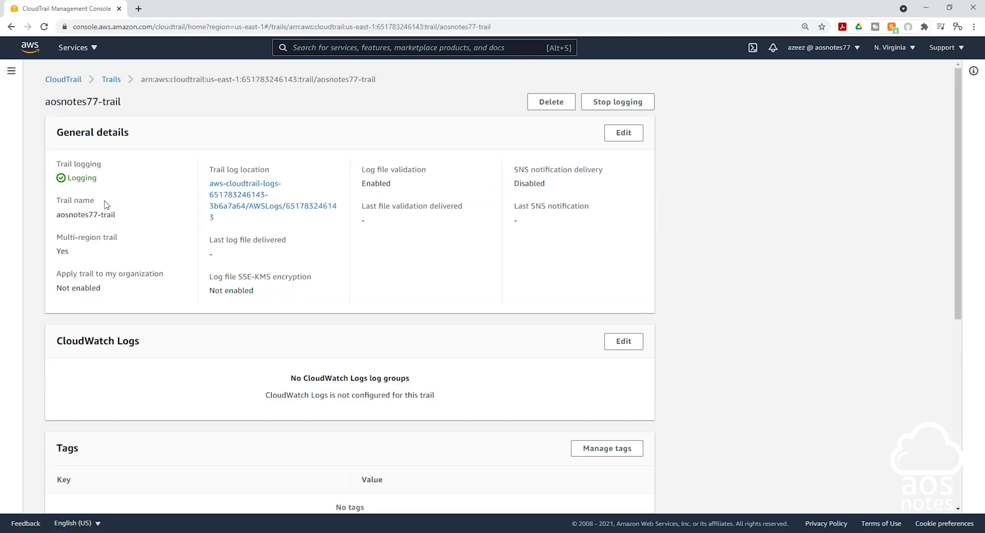
pyautogui.moveTo(280, 139)
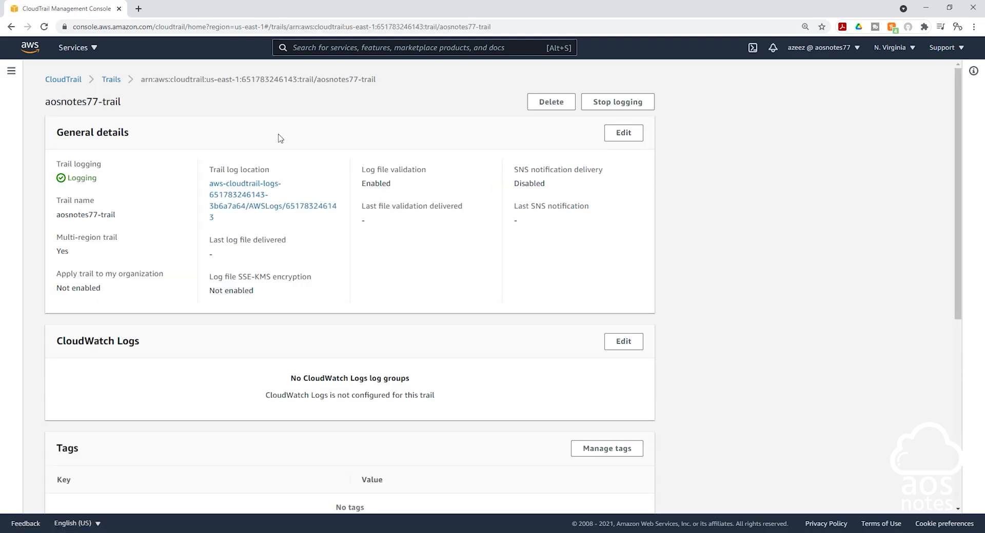
pyautogui.moveTo(483, 253)
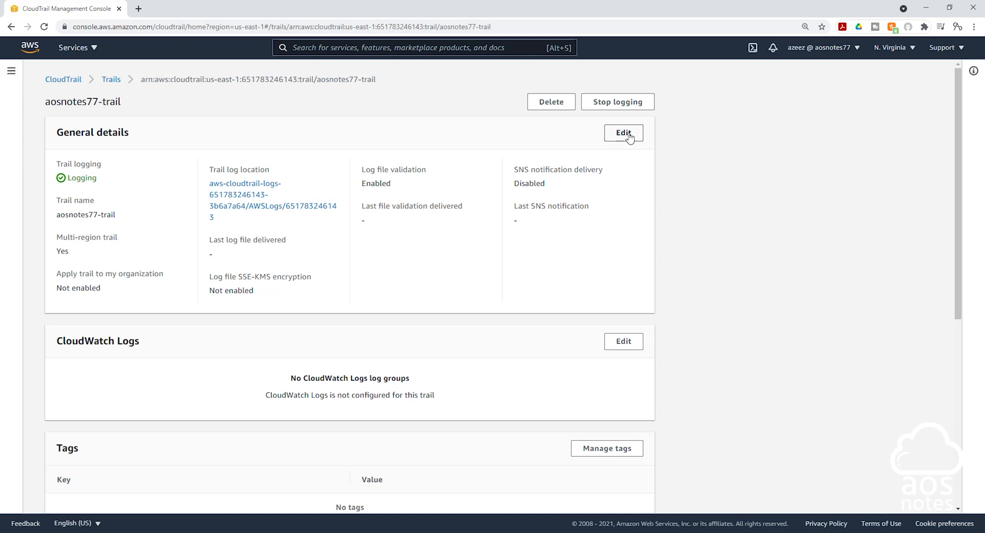
pyautogui.moveTo(619, 179)
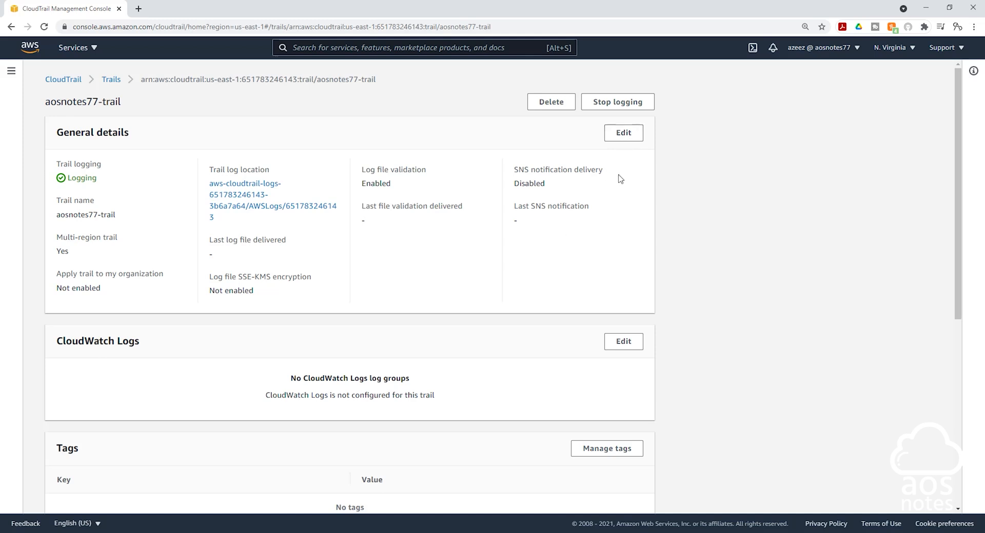
pyautogui.click(111, 79)
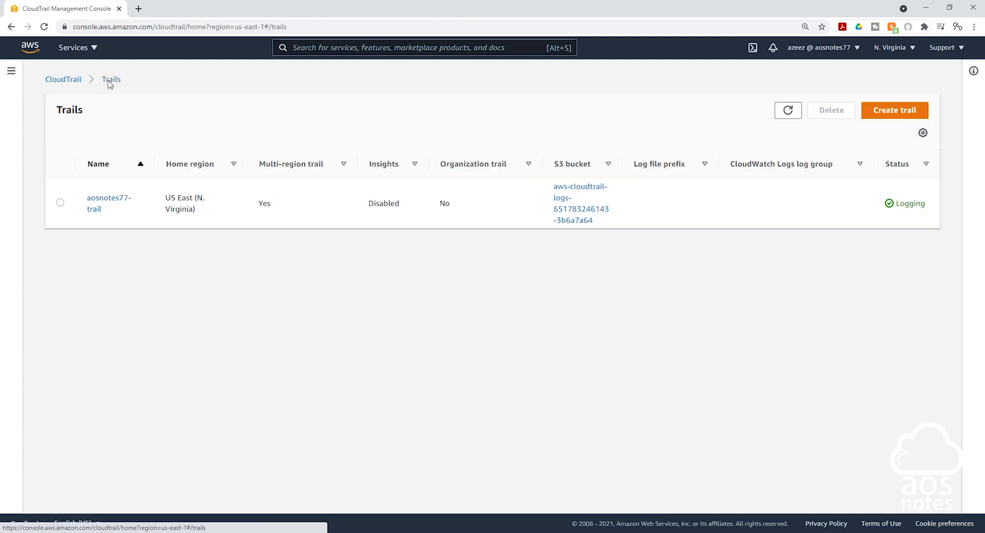
pyautogui.moveTo(563, 174)
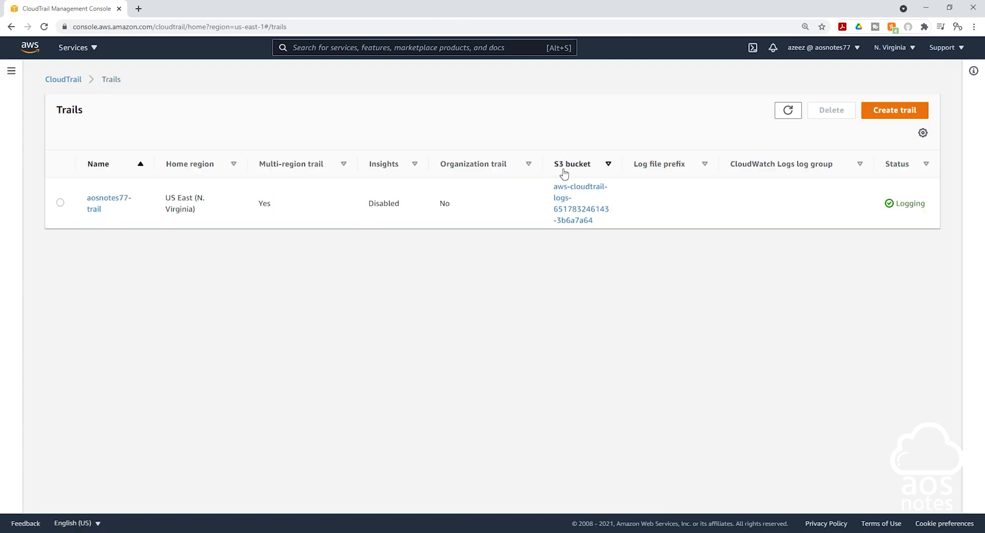
pyautogui.moveTo(639, 197)
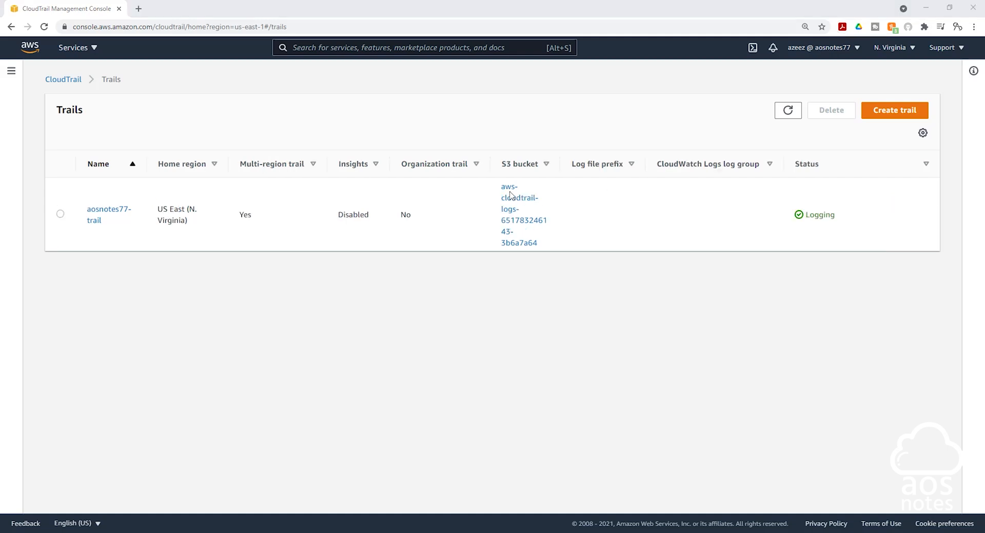
pyautogui.moveTo(444, 229)
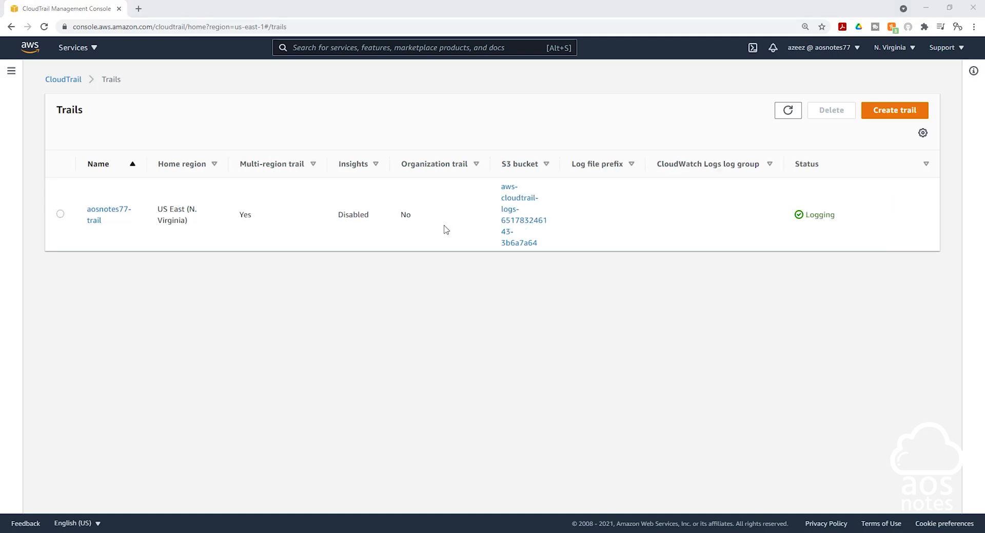
pyautogui.moveTo(28, 48)
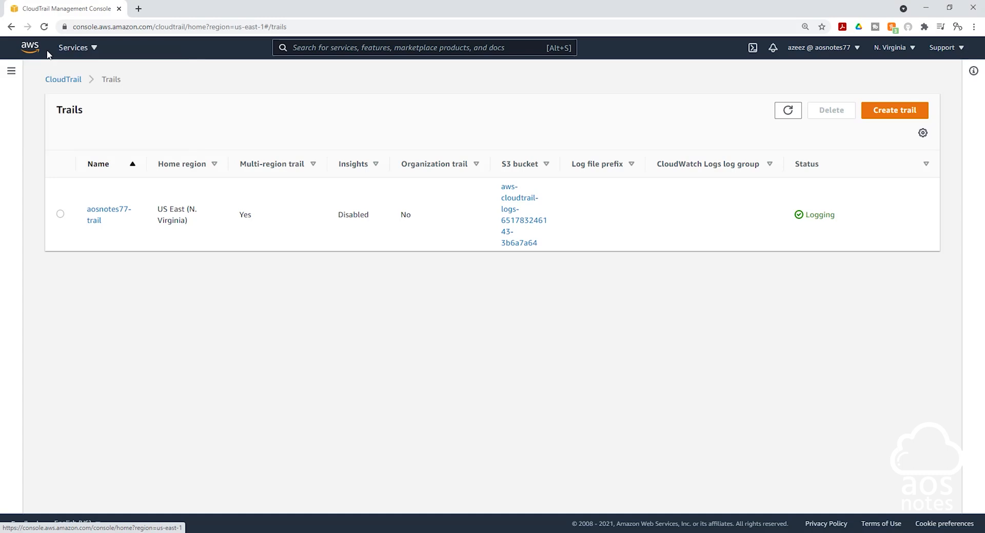
pyautogui.click(138, 8)
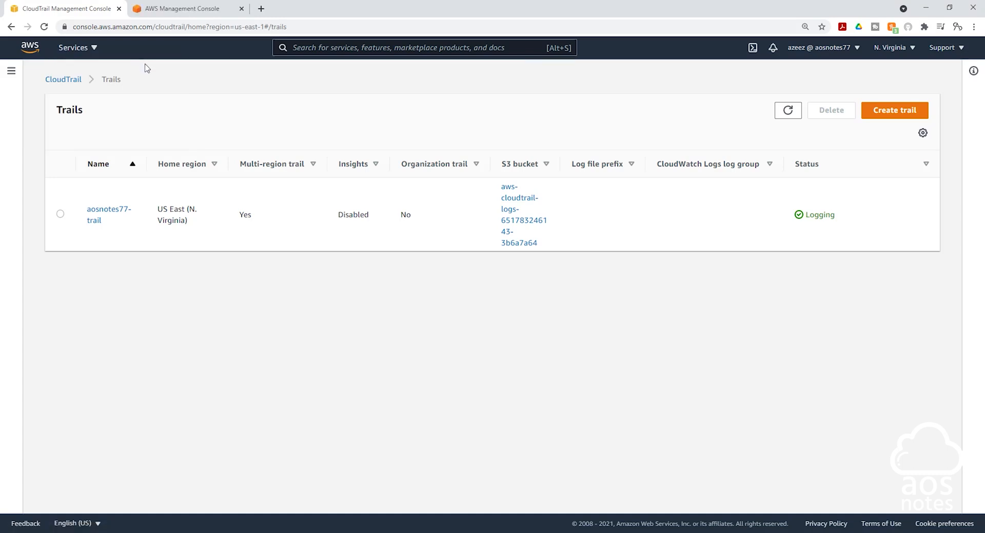
pyautogui.click(183, 9)
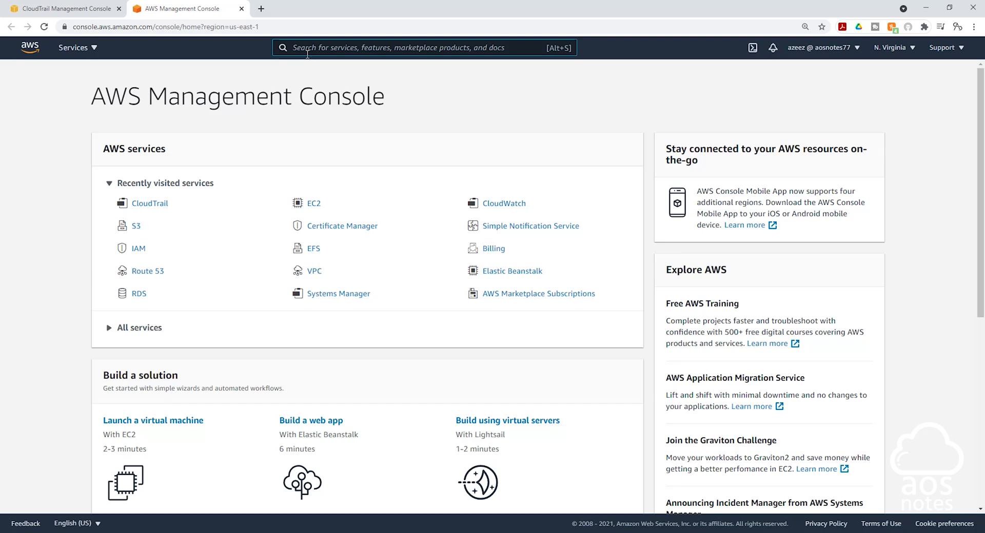
pyautogui.write('s3')
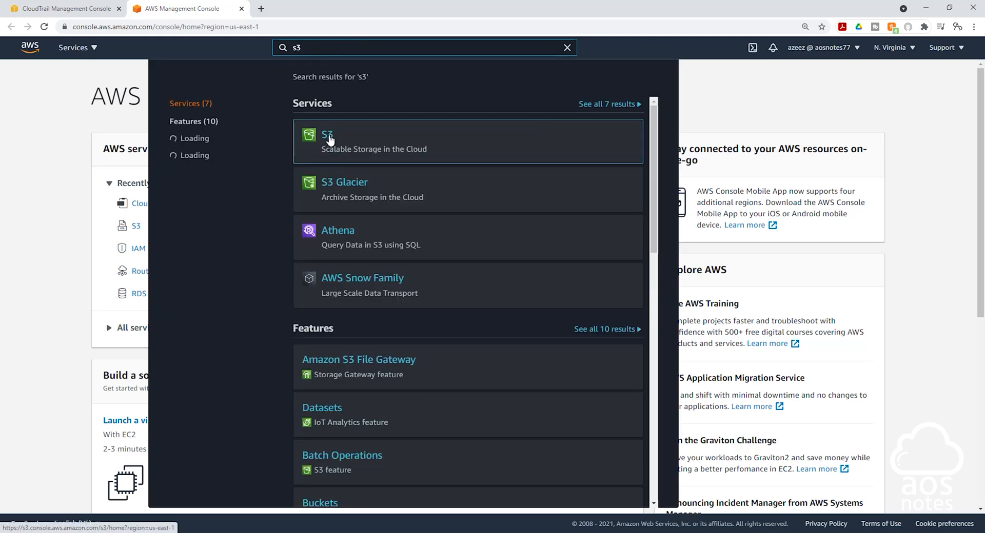
pyautogui.click(327, 133)
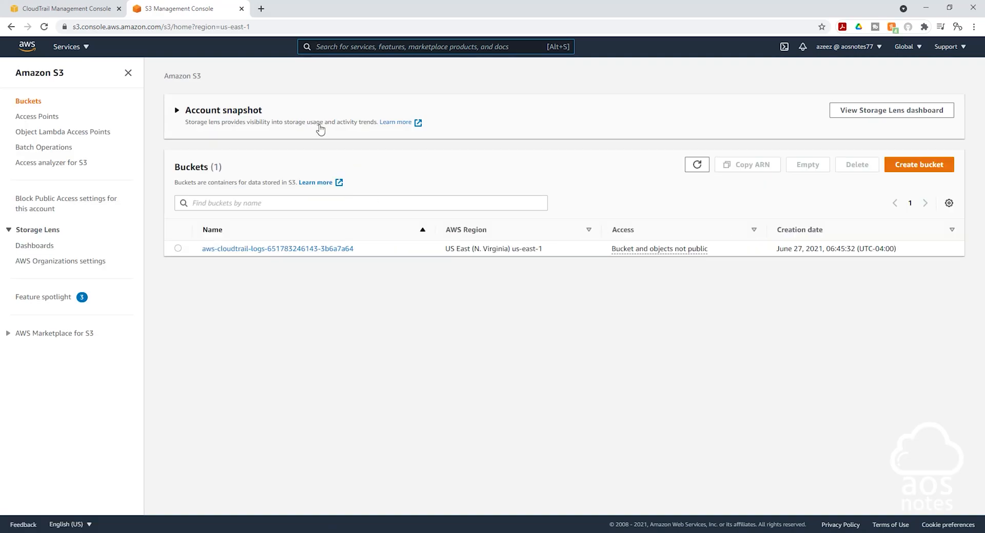
pyautogui.moveTo(221, 257)
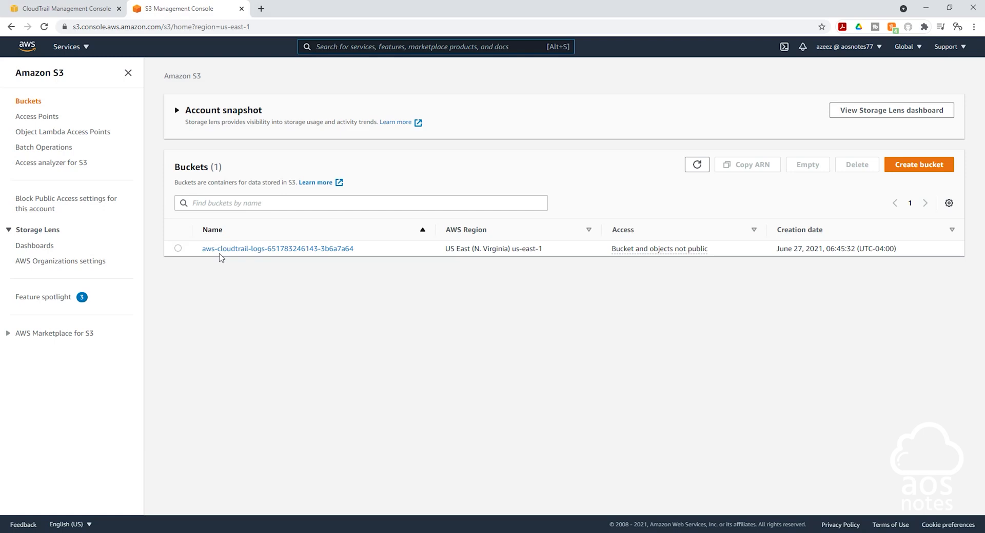
pyautogui.moveTo(341, 251)
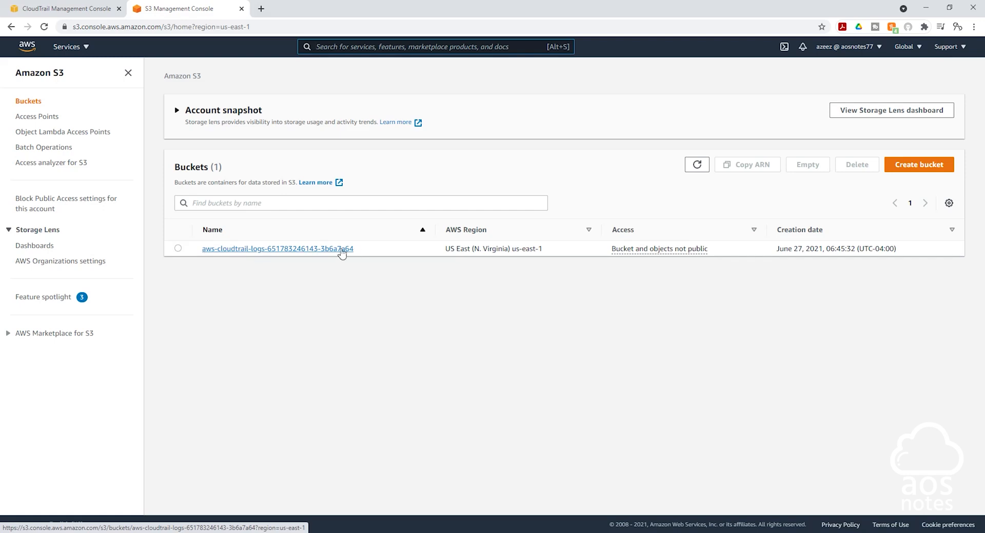
pyautogui.moveTo(264, 254)
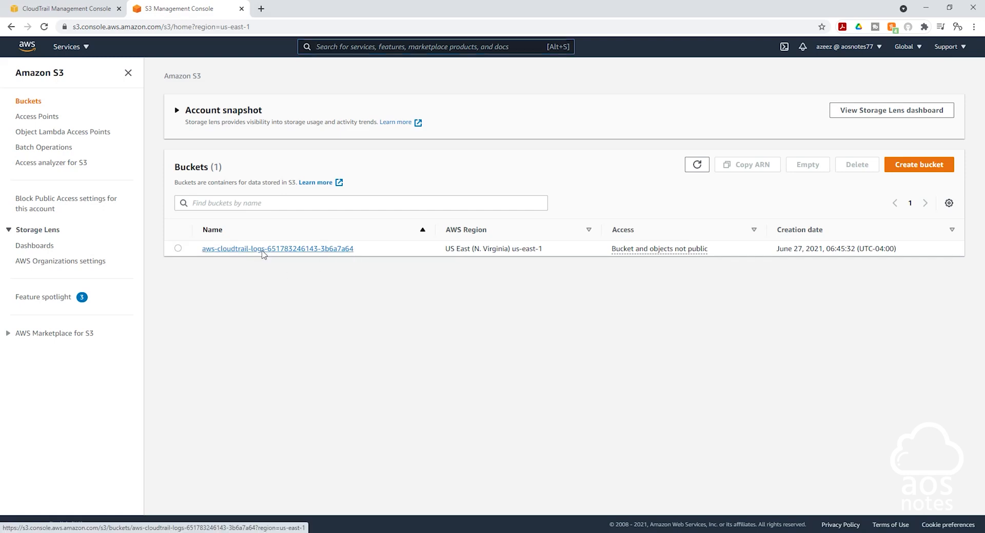
pyautogui.click(277, 248)
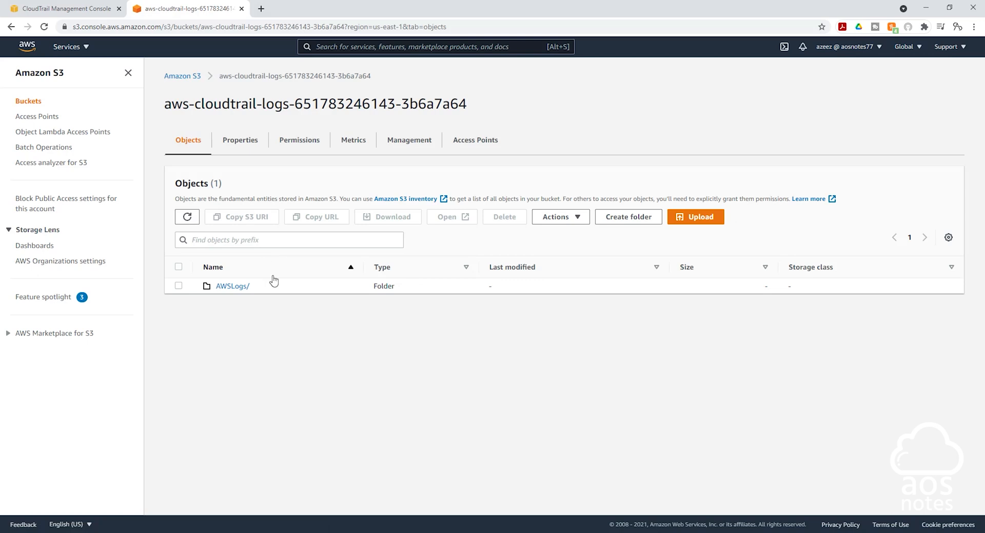
# - Drill through AWSLogs, account ID, CloudTrail, us-east-1, 2021, 06 to the 27 folder's four gzipped logs
pyautogui.click(231, 286)
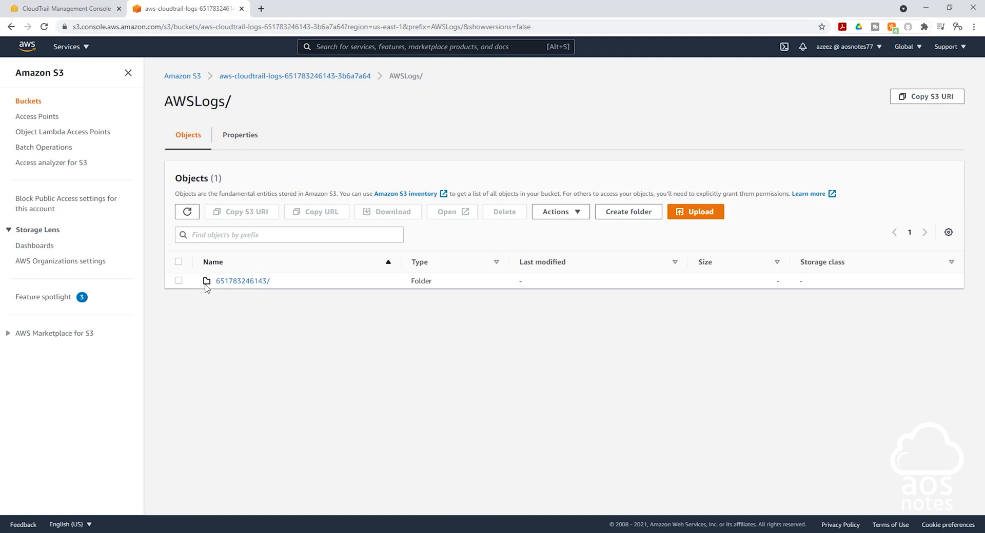
pyautogui.moveTo(243, 281)
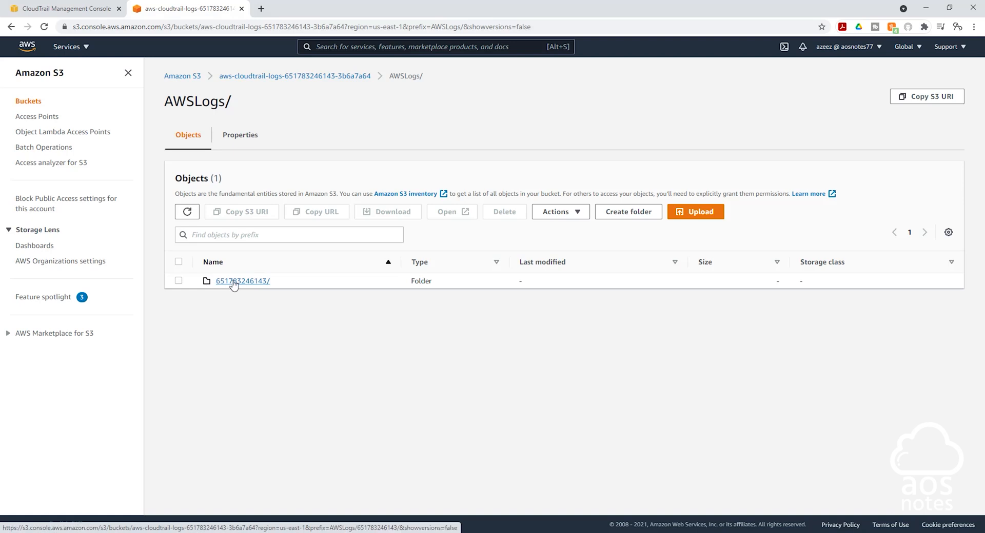
pyautogui.click(242, 281)
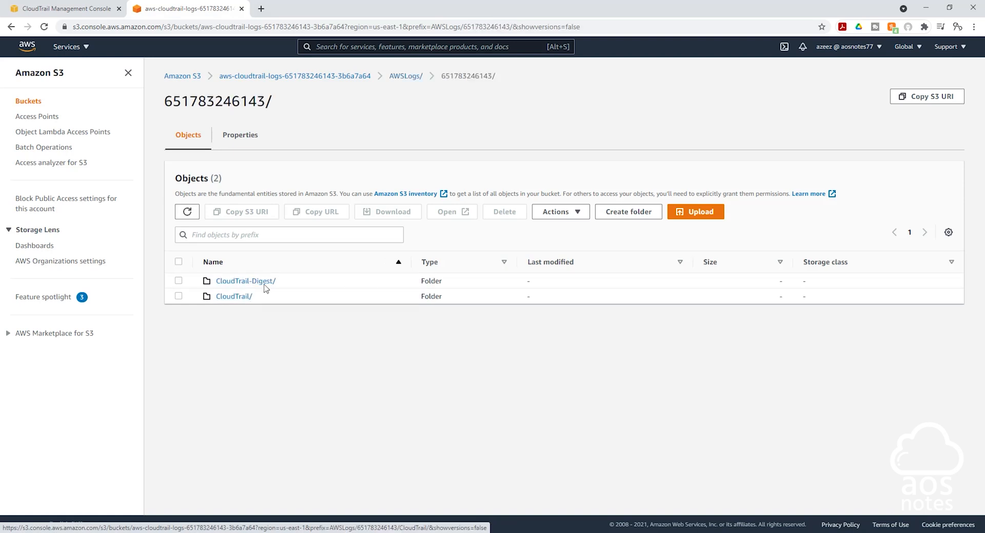
pyautogui.moveTo(245, 281)
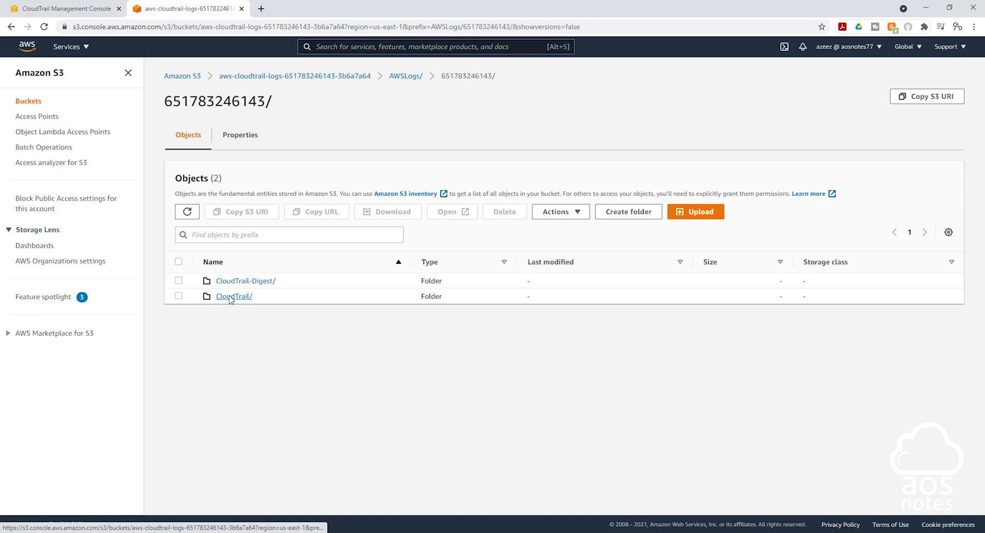
pyautogui.click(234, 296)
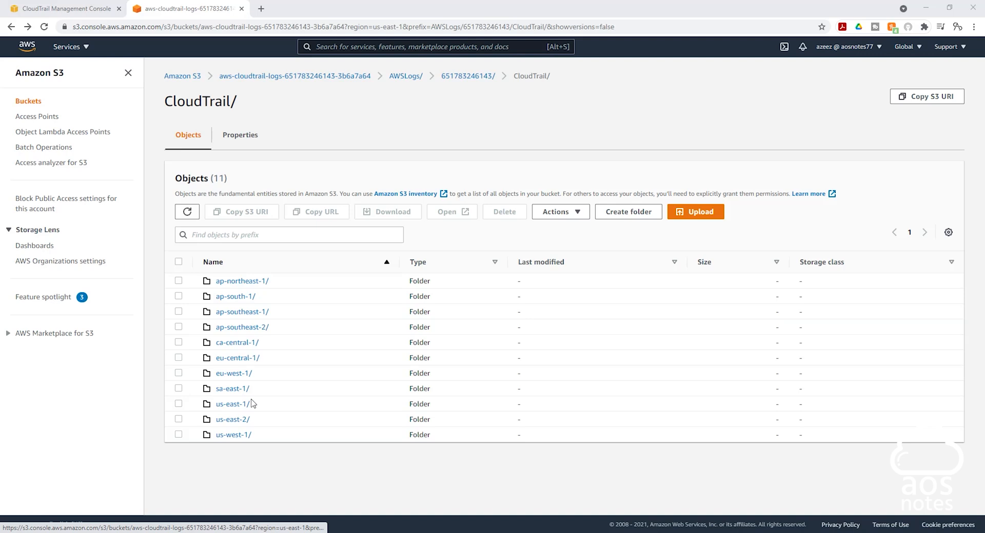
pyautogui.moveTo(233, 404)
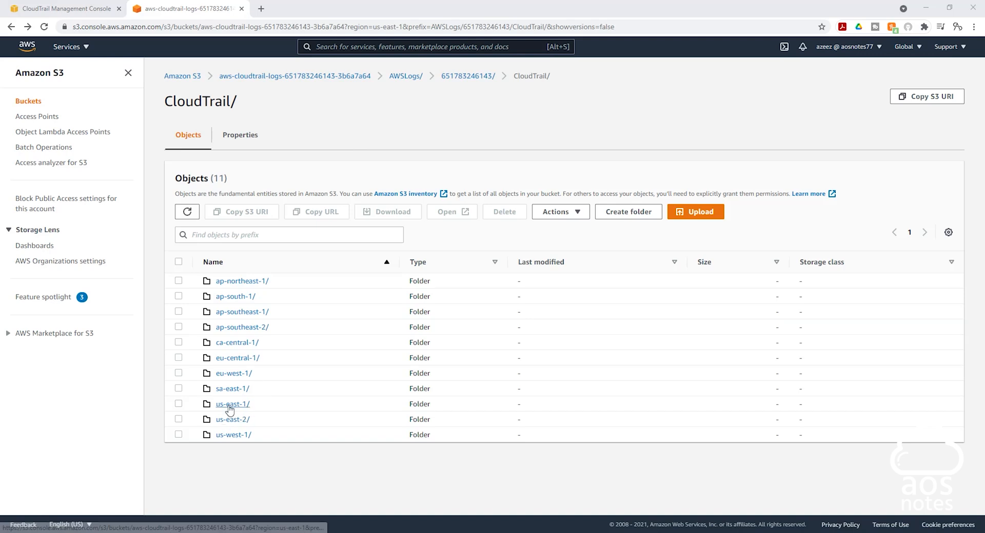
pyautogui.click(233, 404)
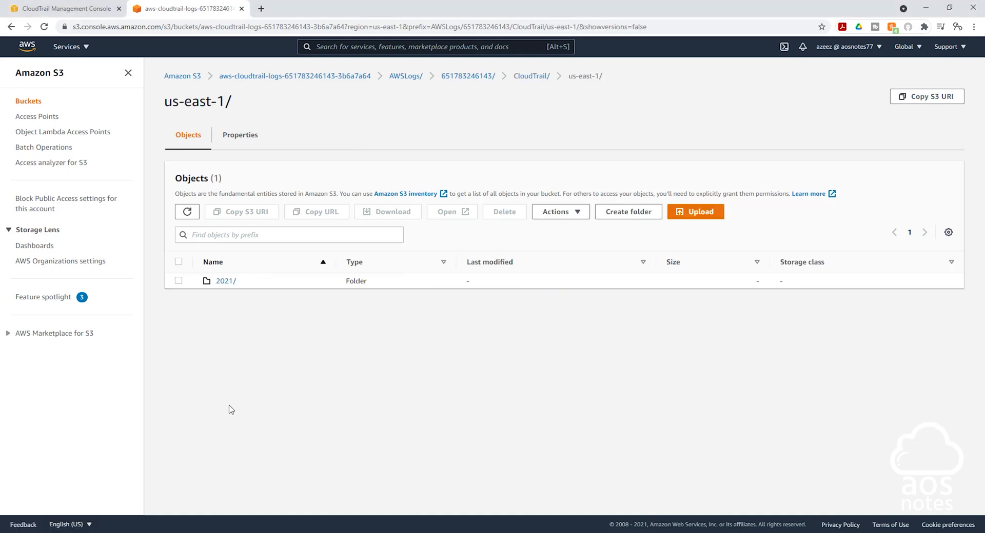
pyautogui.click(226, 281)
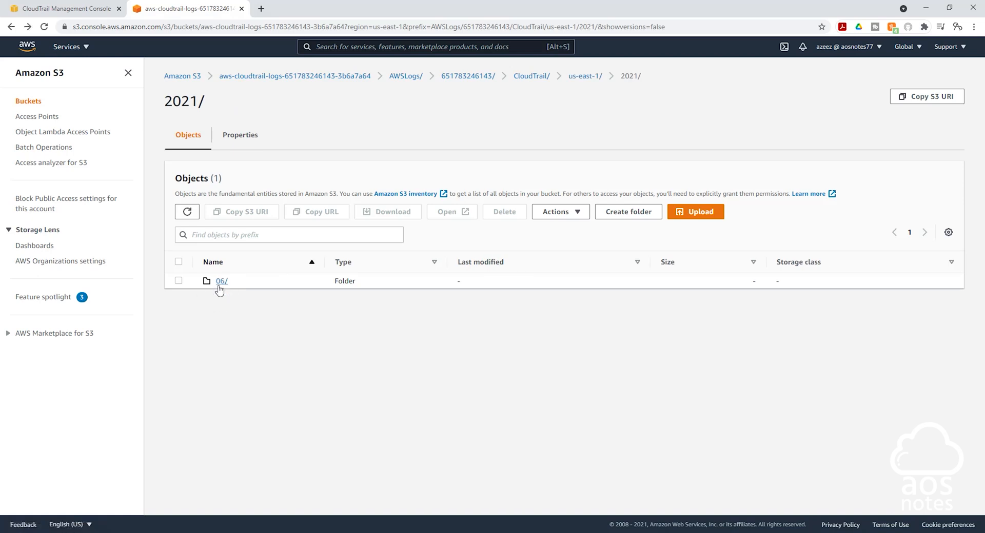
pyautogui.click(221, 281)
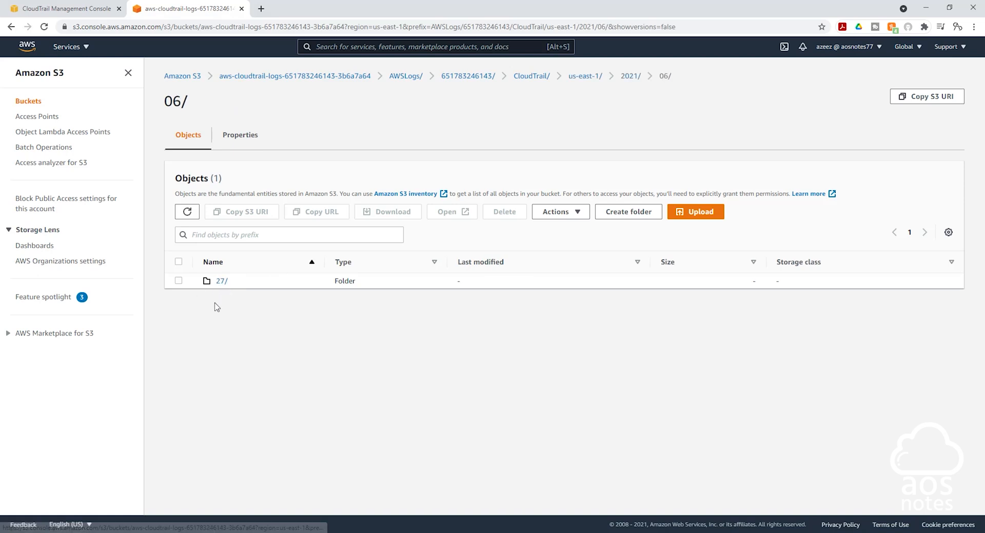
pyautogui.click(222, 281)
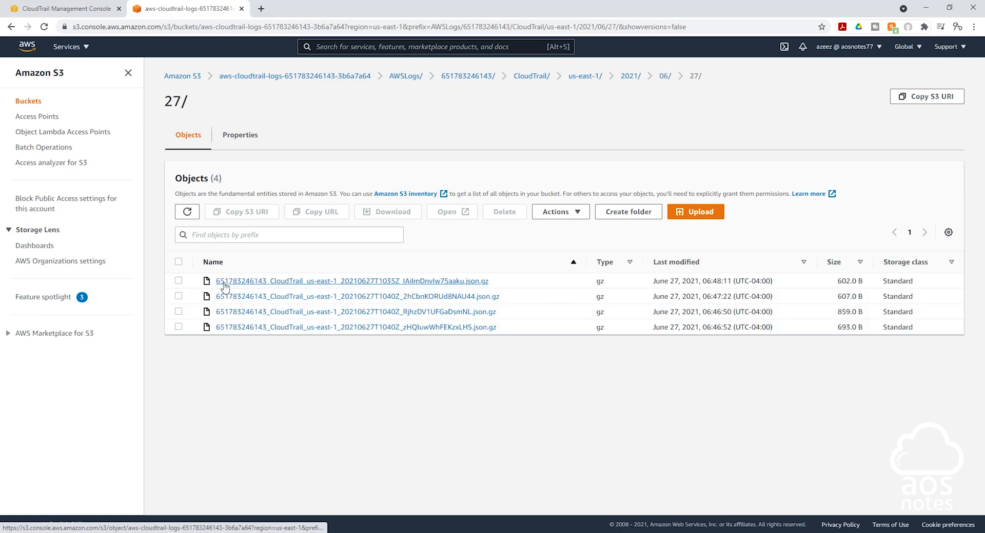
pyautogui.moveTo(317, 345)
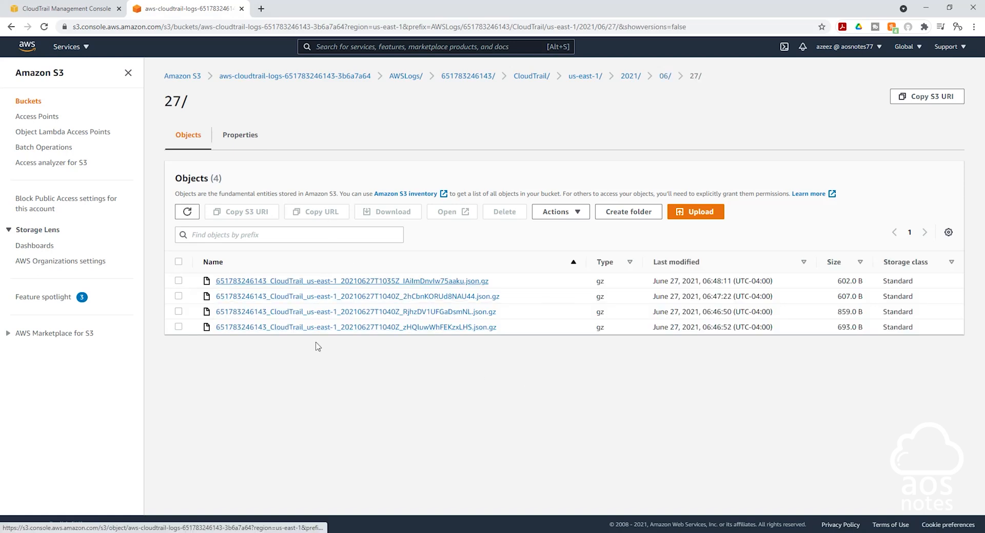
pyautogui.moveTo(341, 274)
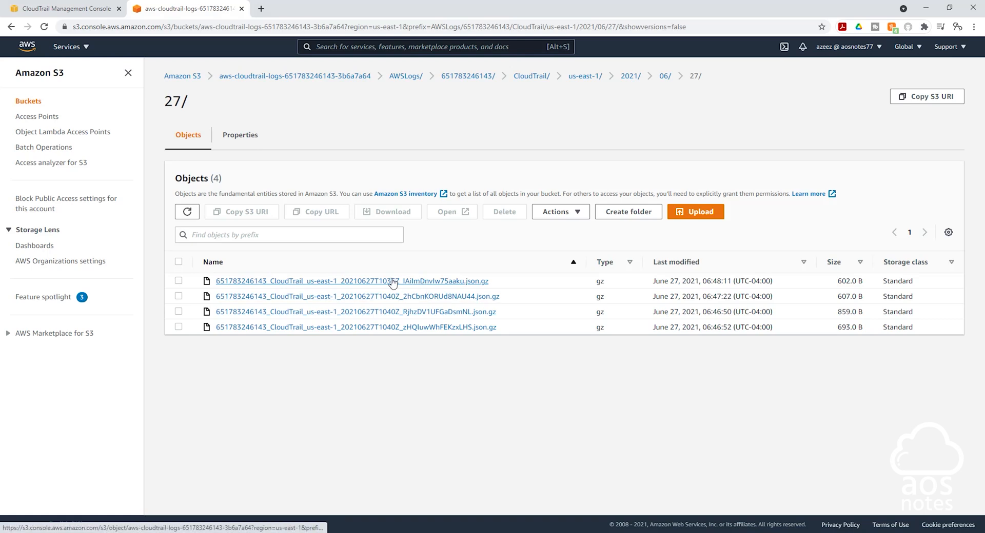
pyautogui.moveTo(364, 286)
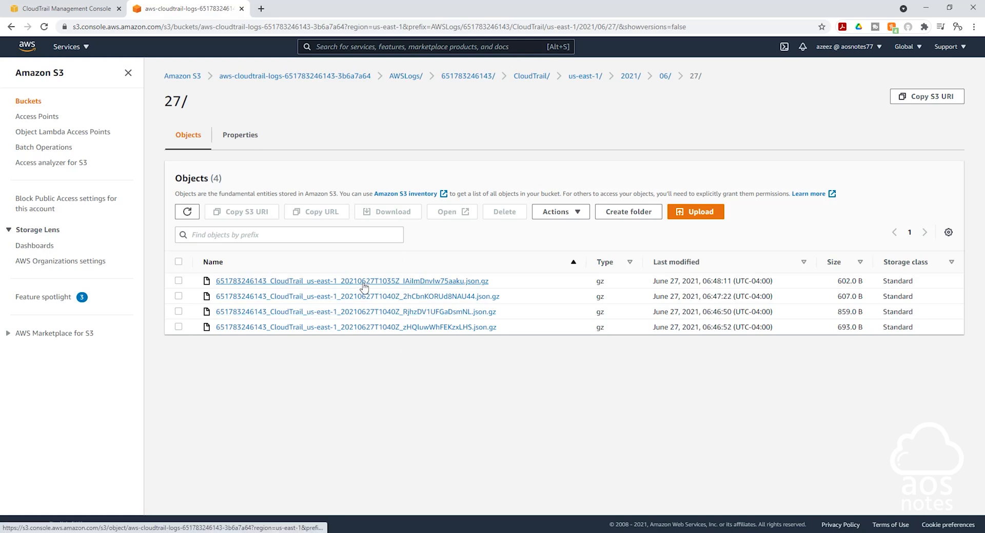
pyautogui.click(352, 281)
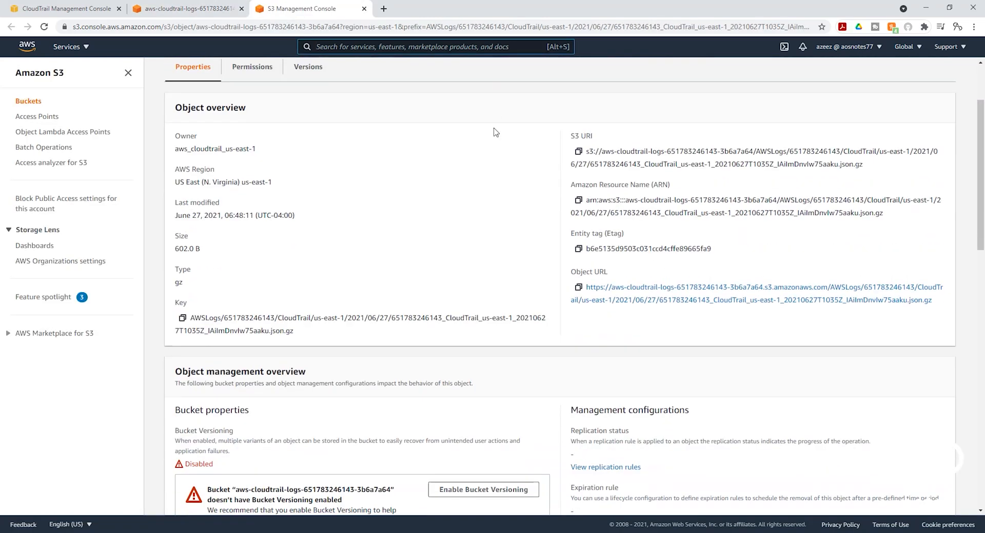
pyautogui.scroll(3)
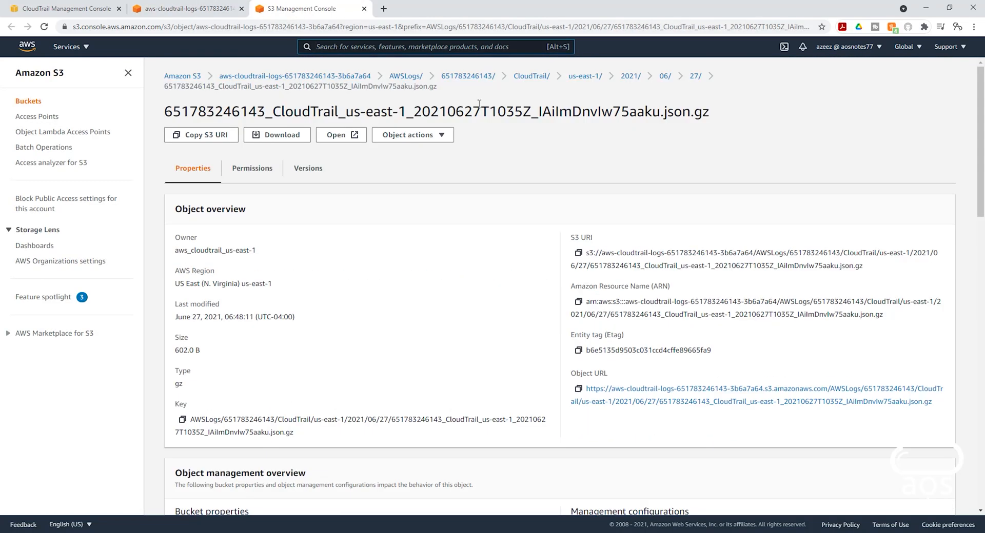
pyautogui.click(694, 76)
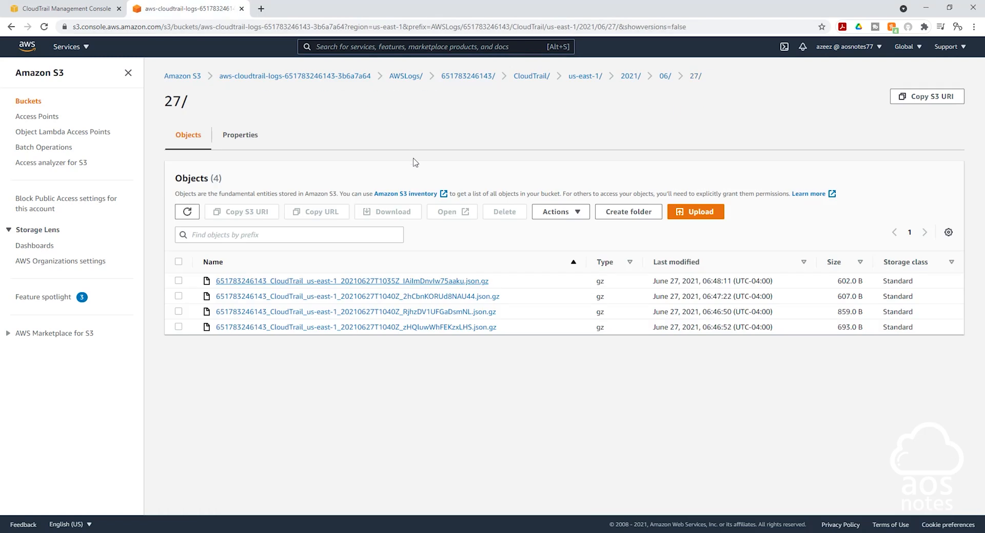
pyautogui.moveTo(715, 83)
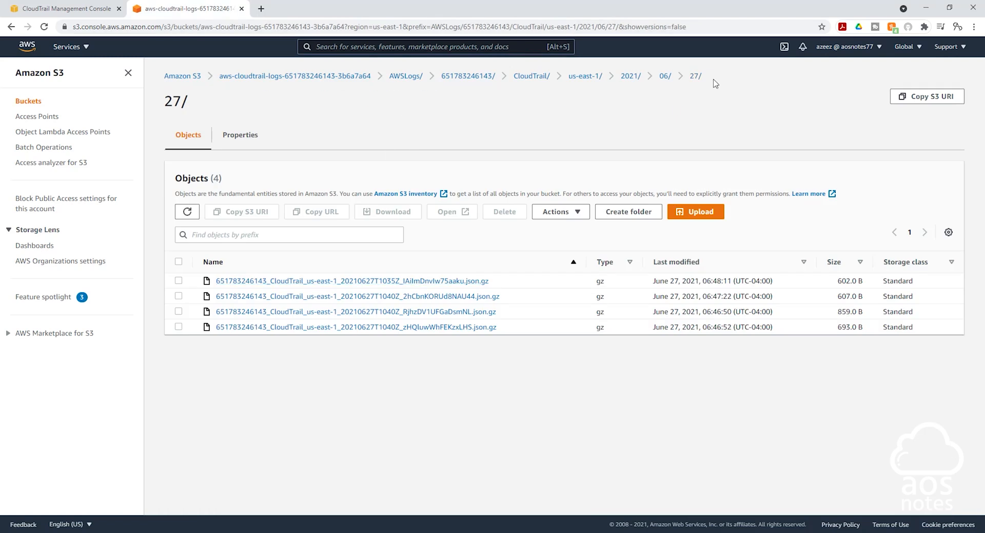
pyautogui.doubleClick(175, 101)
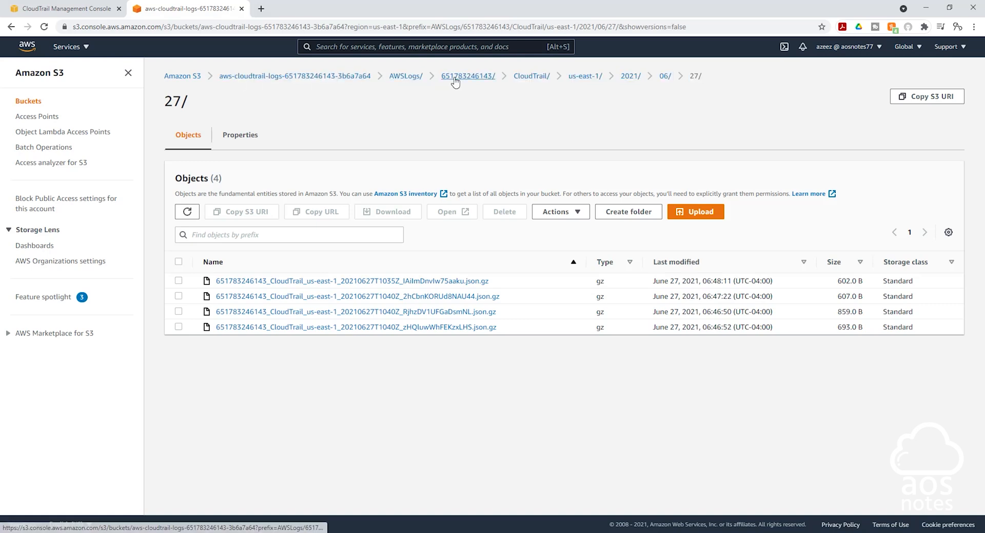
pyautogui.moveTo(532, 75)
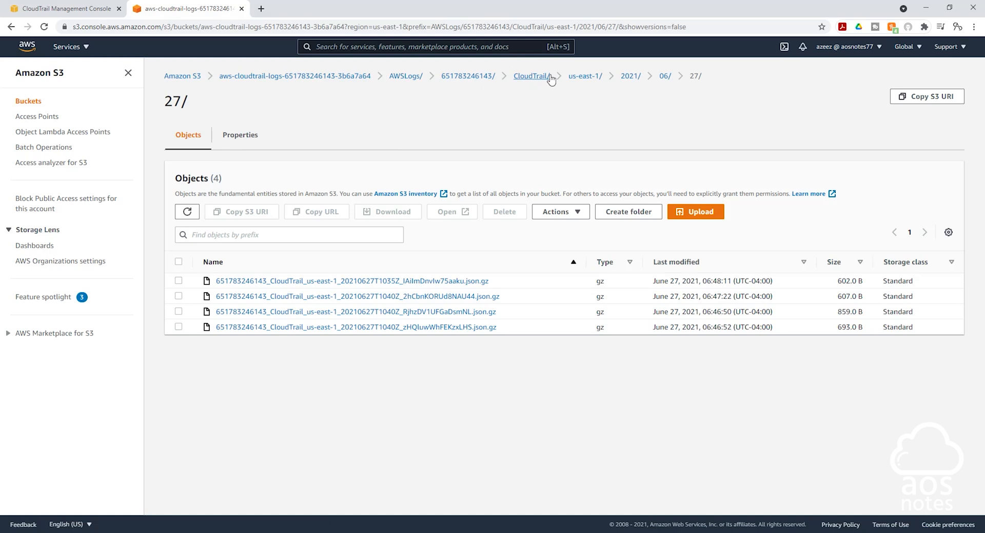
pyautogui.moveTo(611, 84)
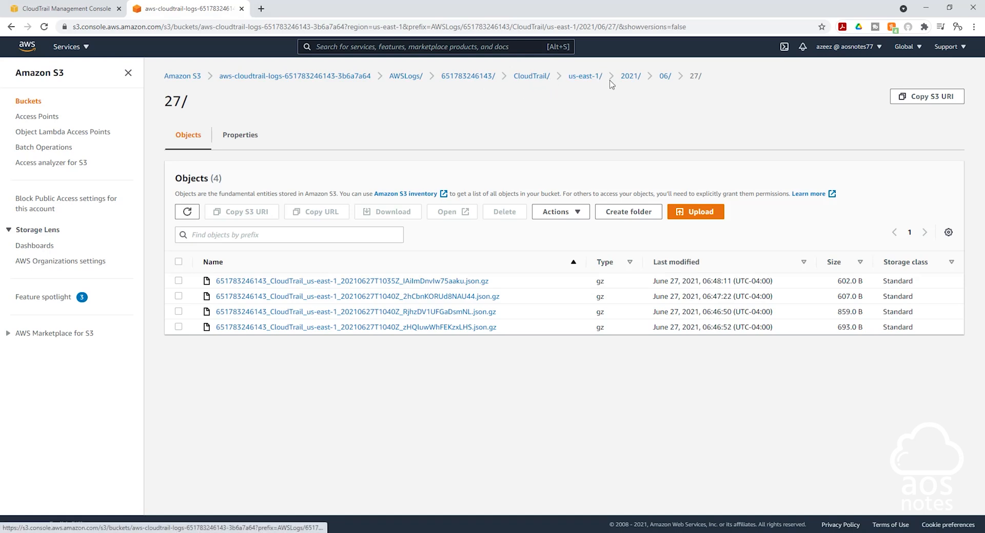
pyautogui.moveTo(575, 415)
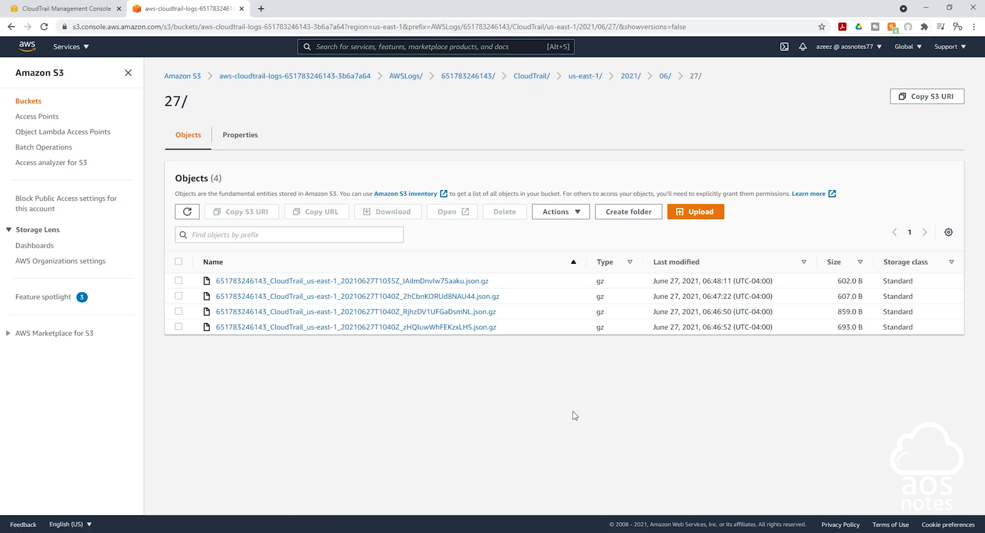
pyautogui.moveTo(483, 247)
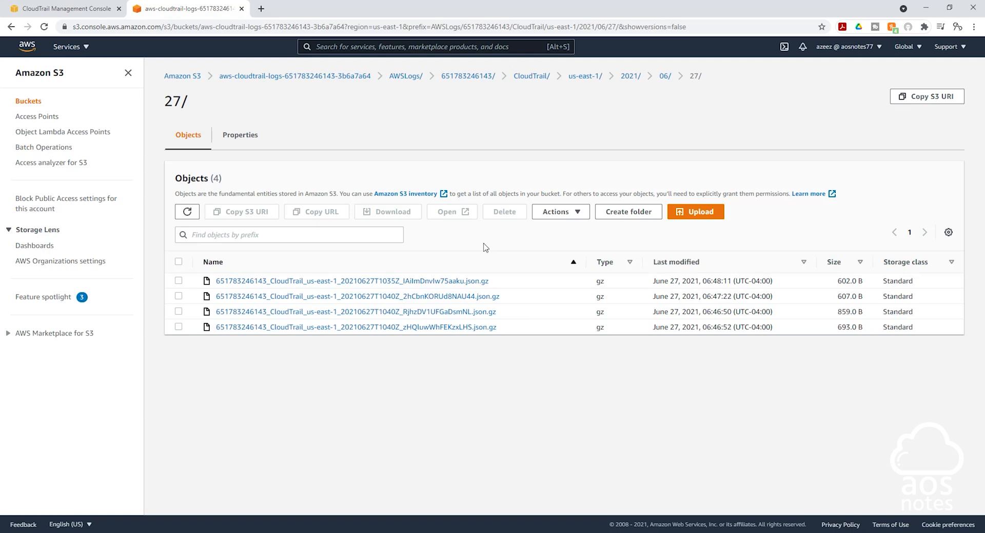